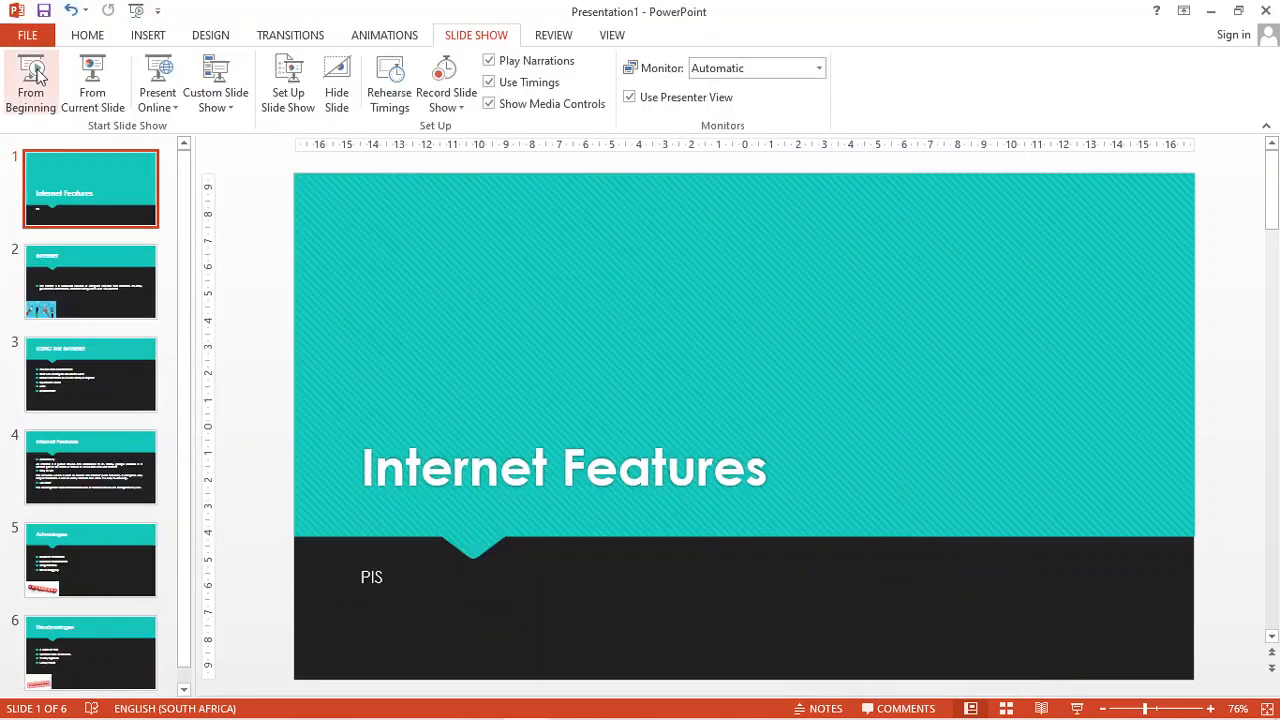
- Start the Internet Features slide show full screen from the first slide
{"action": "left_click", "coordinate": [31, 85]}
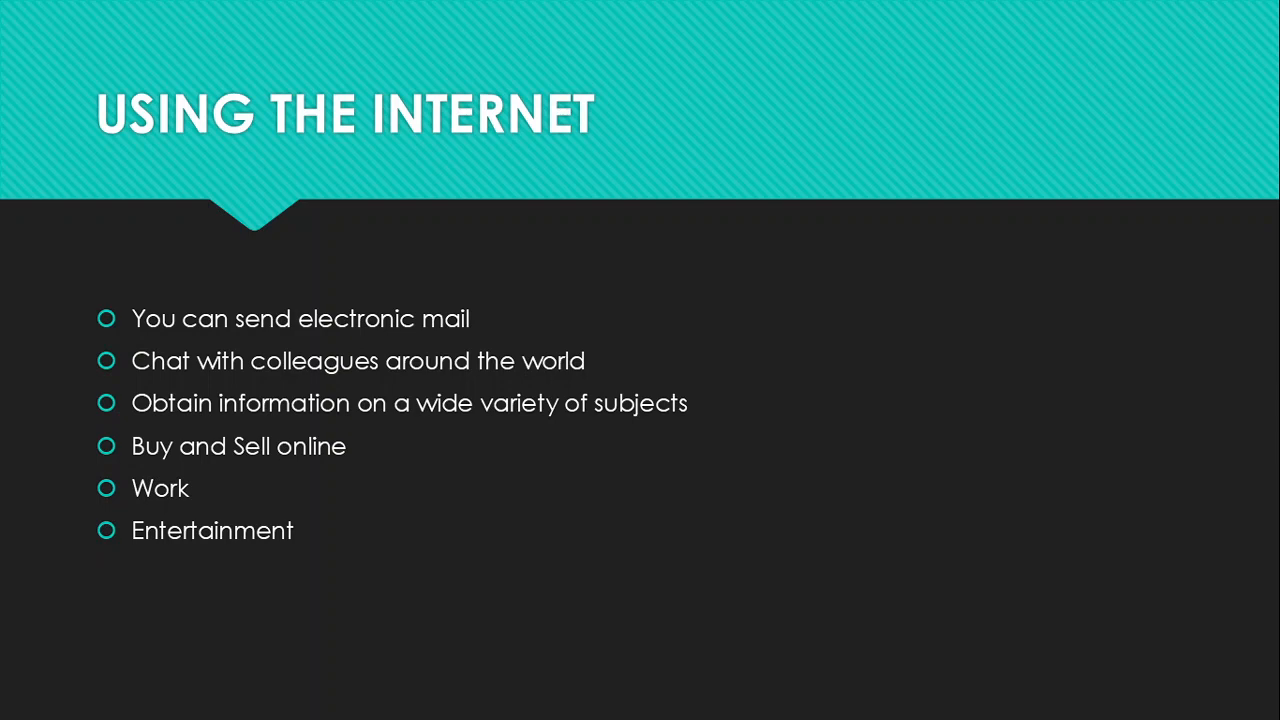
{"action": "mouse_move", "coordinate": [197, 318]}
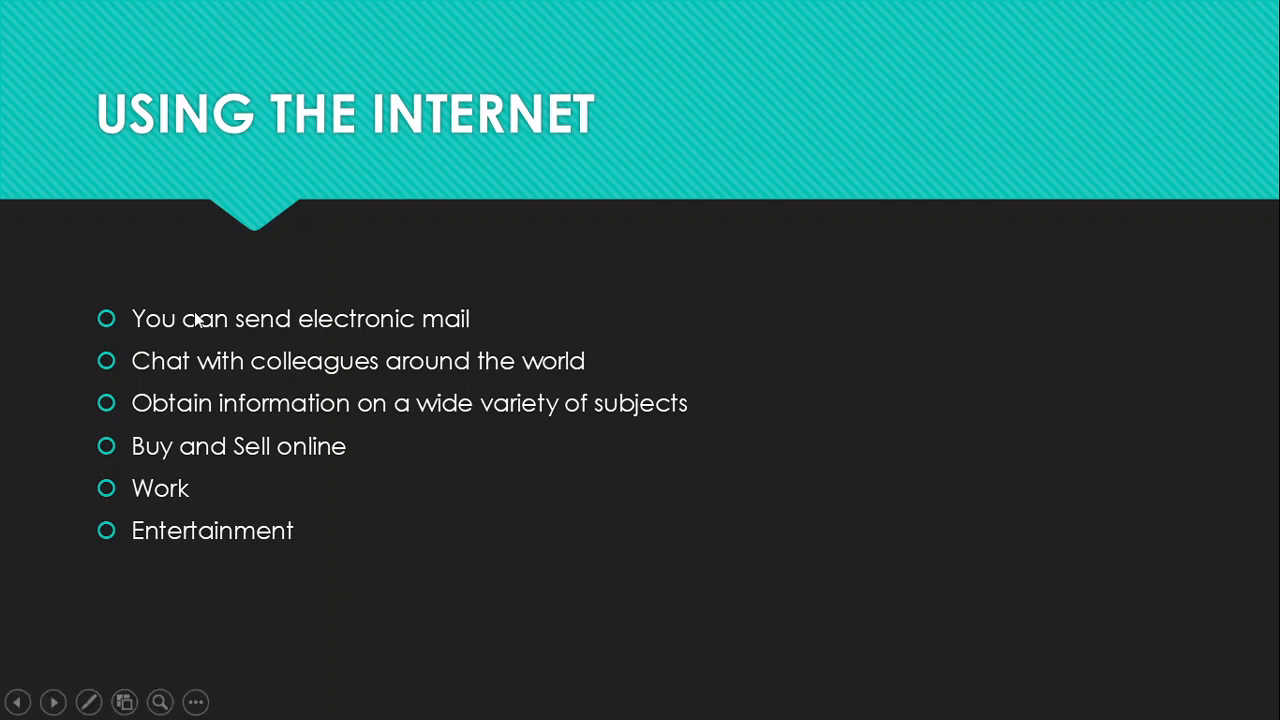
{"action": "mouse_move", "coordinate": [474, 349]}
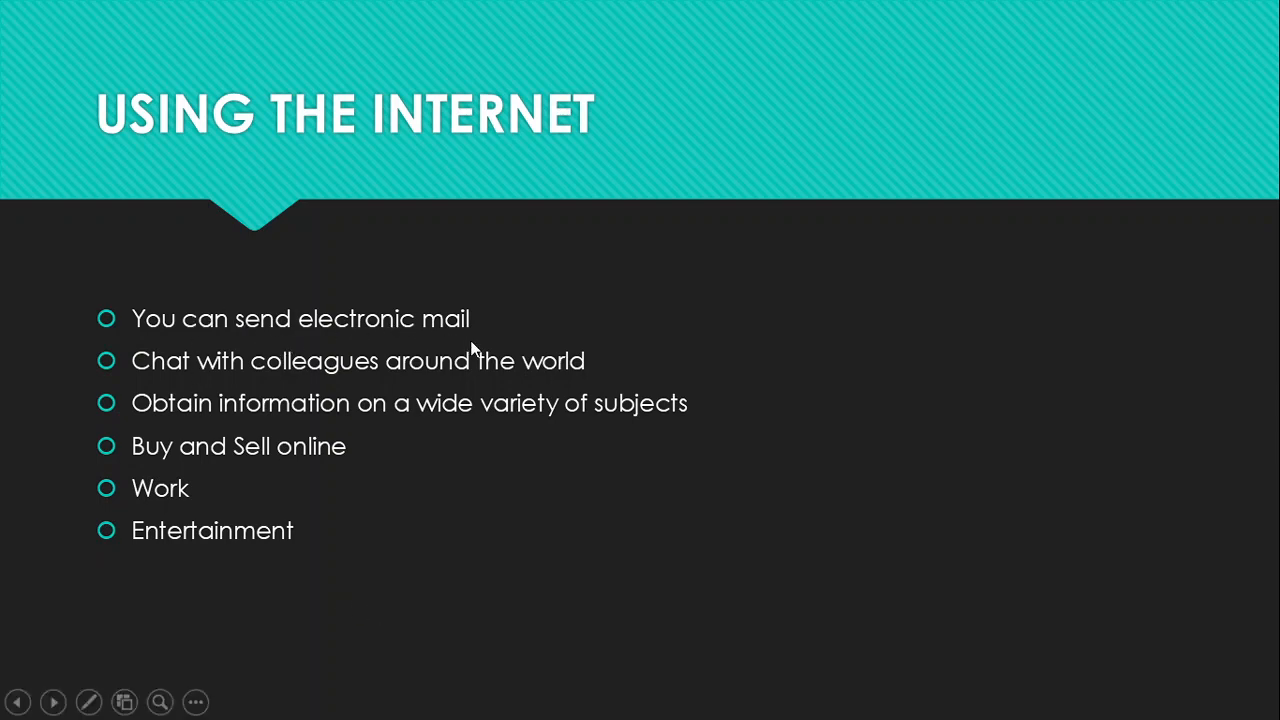
{"action": "mouse_move", "coordinate": [375, 363]}
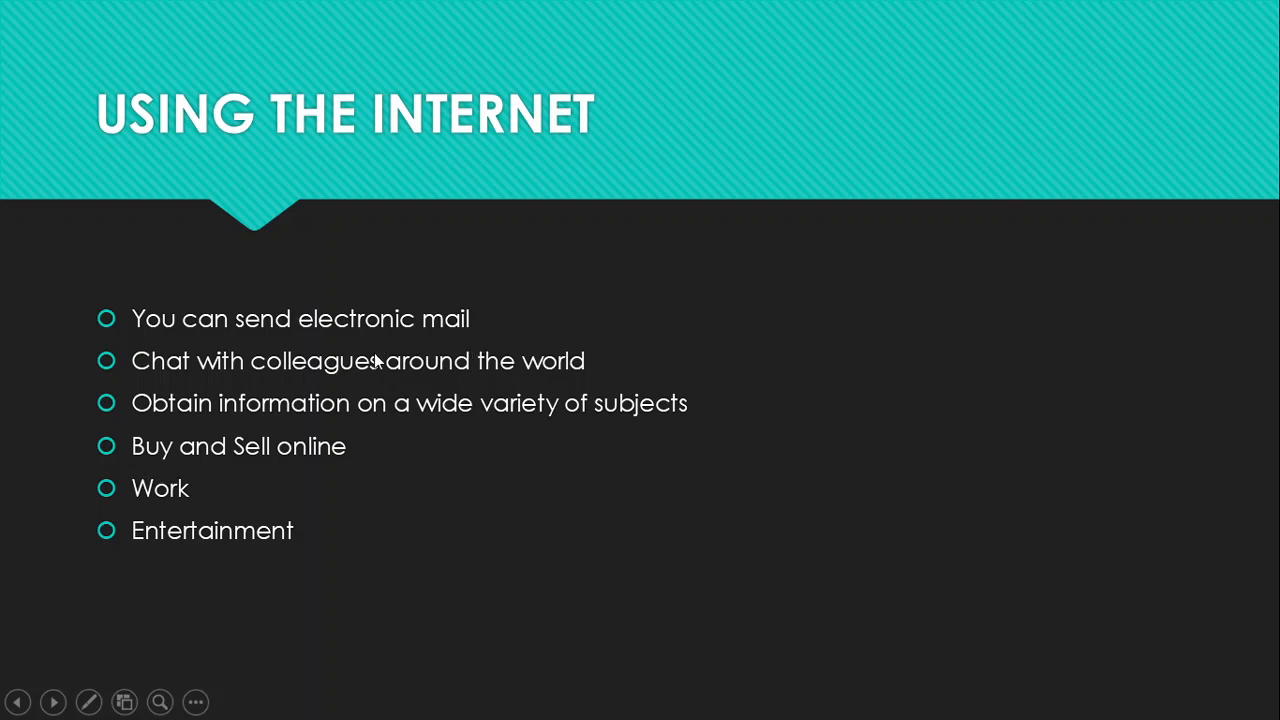
{"action": "mouse_move", "coordinate": [348, 322]}
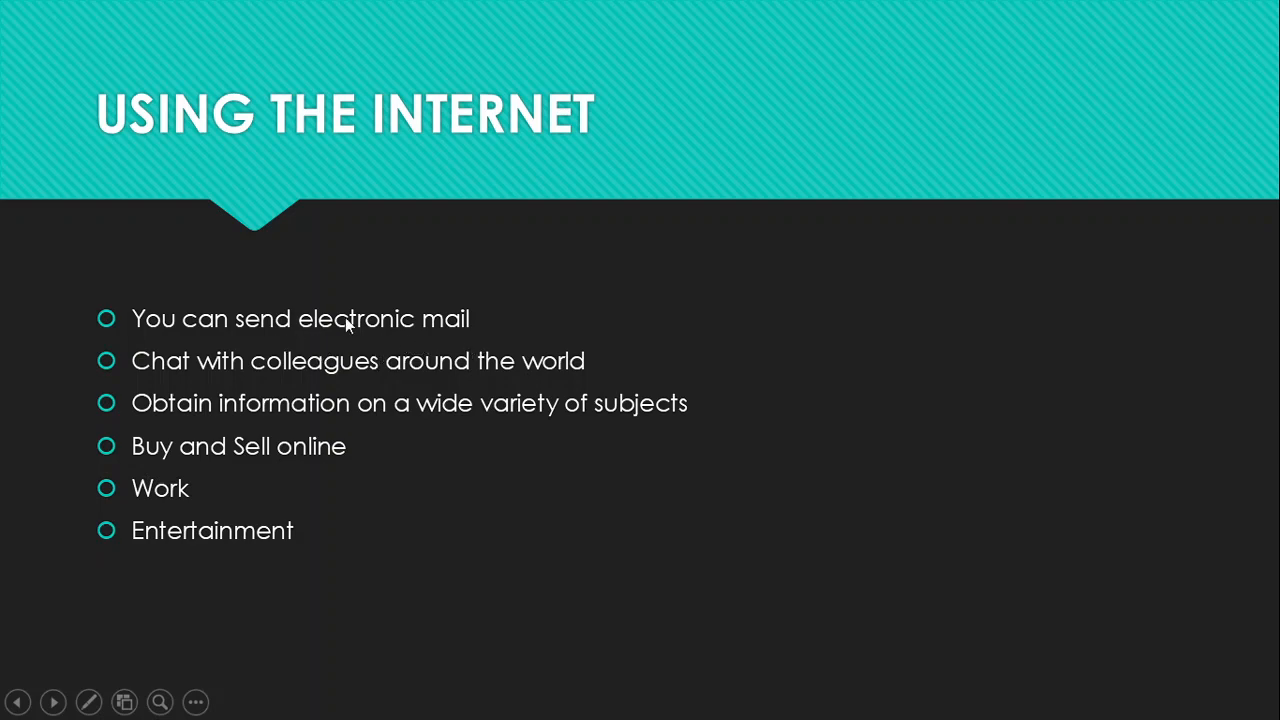
{"action": "mouse_move", "coordinate": [320, 340]}
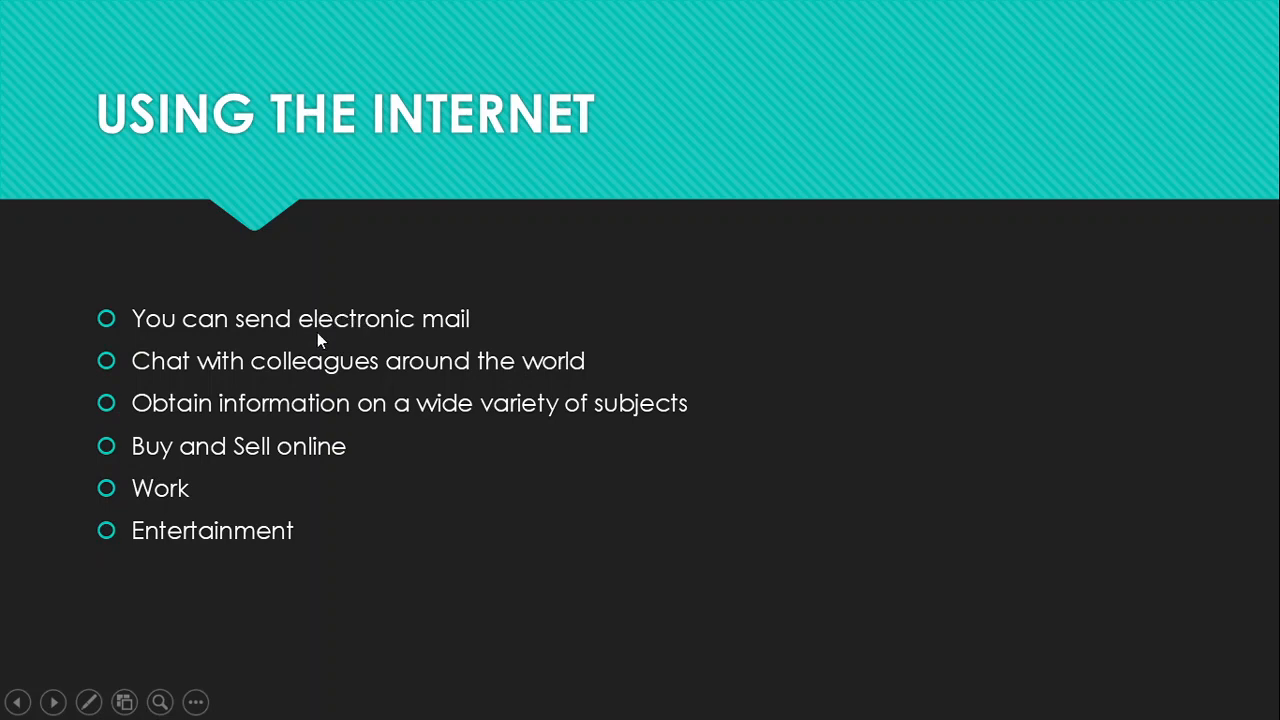
{"action": "mouse_move", "coordinate": [358, 345]}
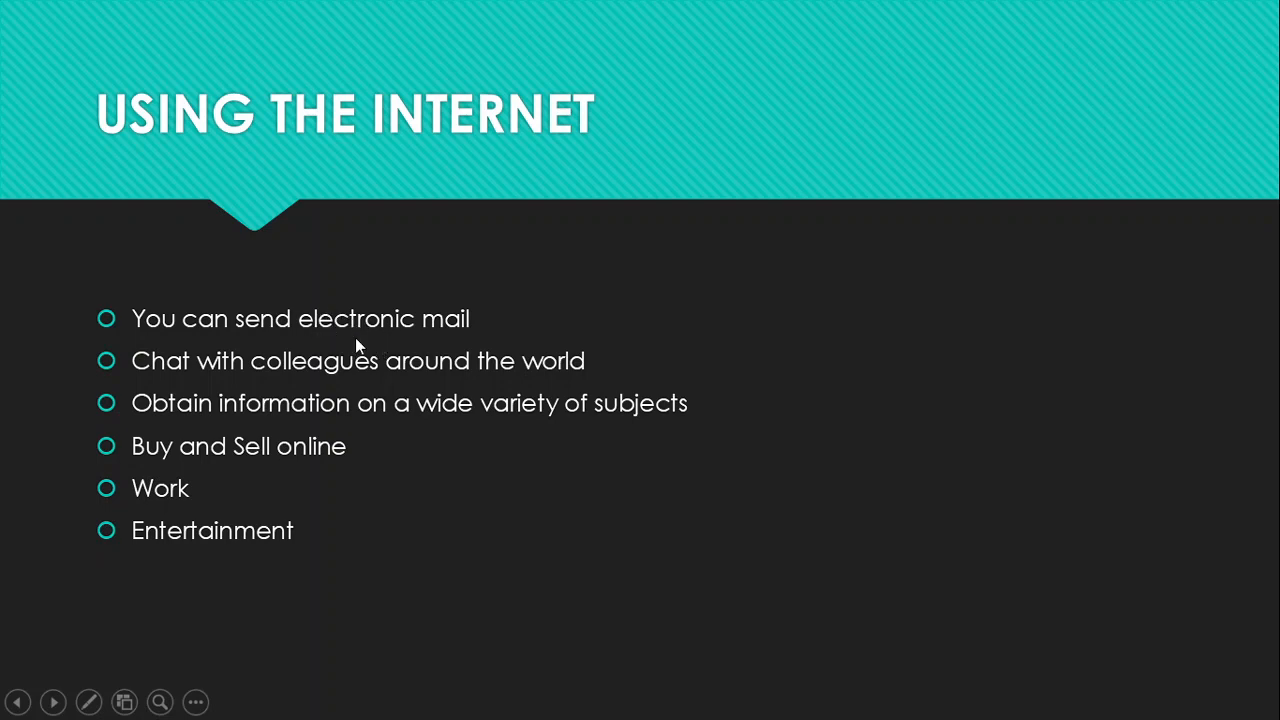
{"action": "mouse_move", "coordinate": [352, 318]}
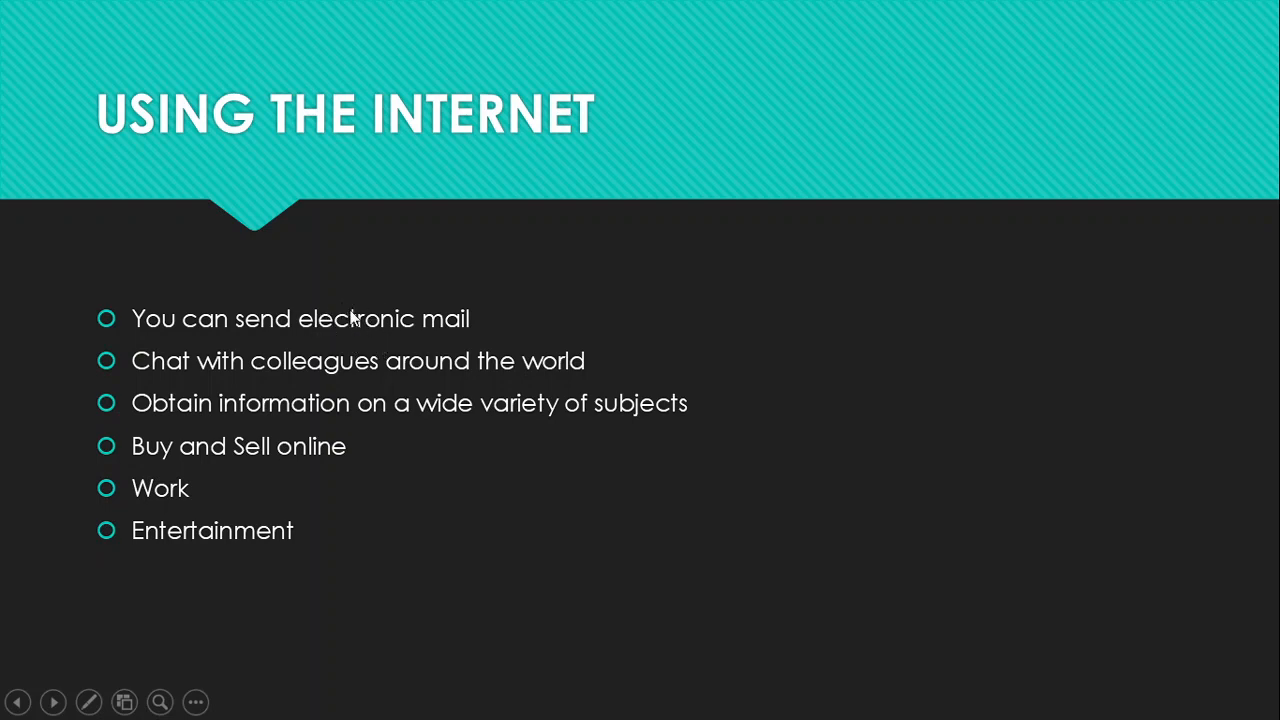
{"action": "mouse_move", "coordinate": [410, 323]}
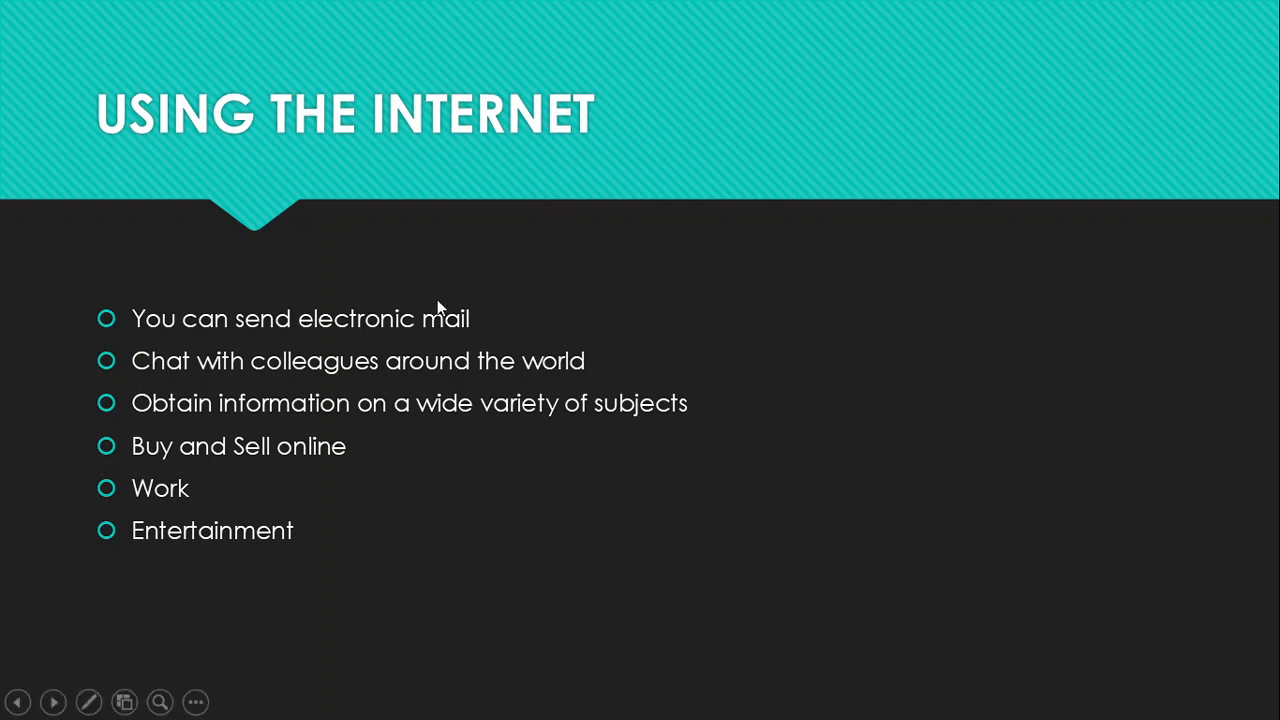
{"action": "mouse_move", "coordinate": [436, 330]}
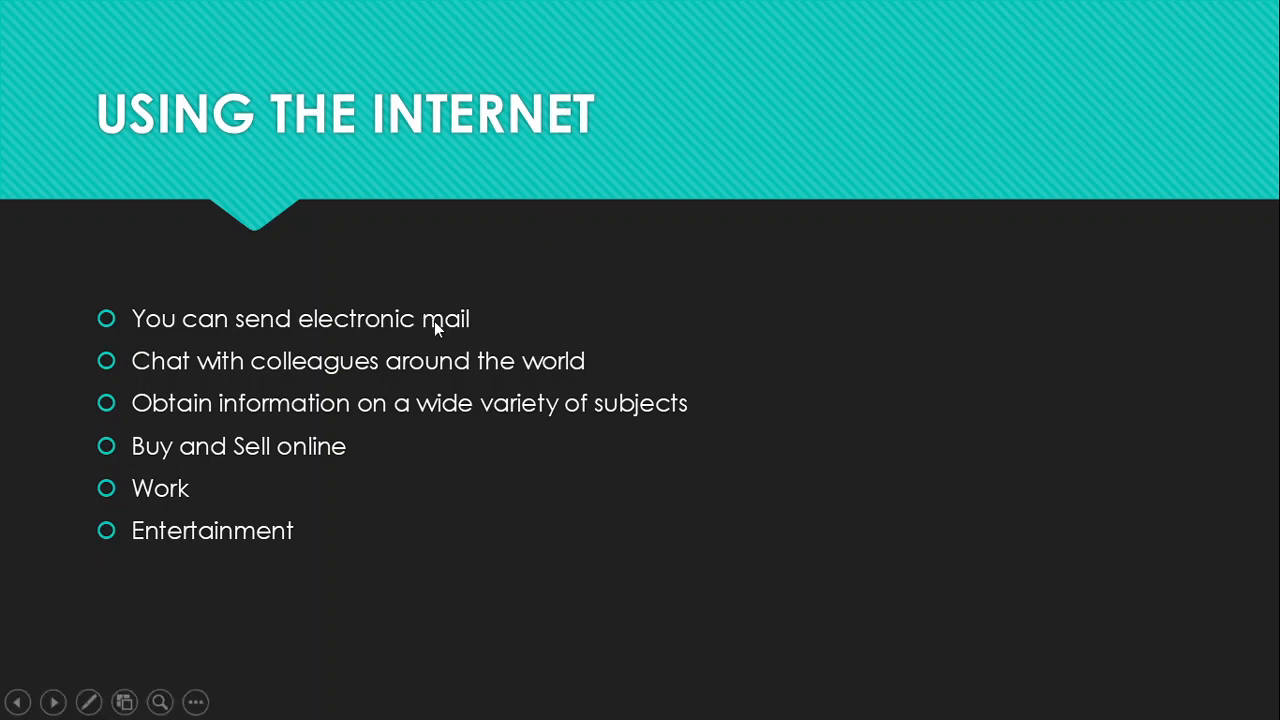
{"action": "mouse_move", "coordinate": [378, 204]}
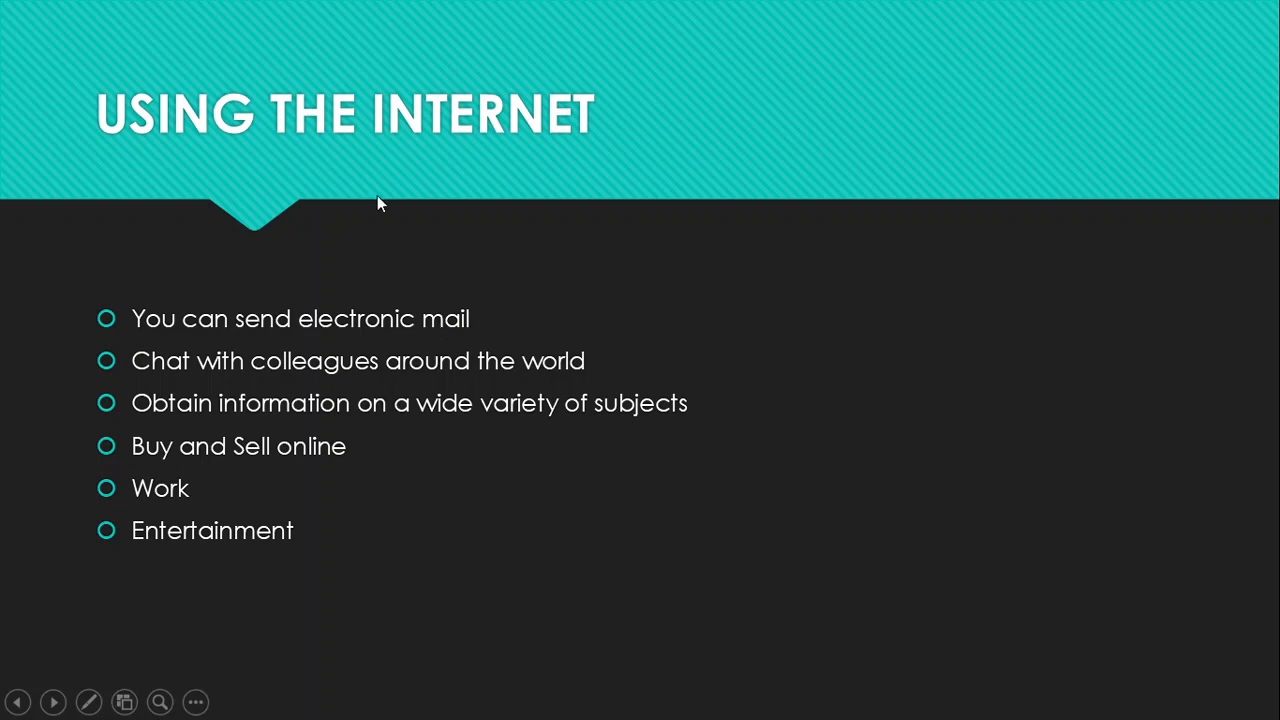
{"action": "mouse_move", "coordinate": [418, 322]}
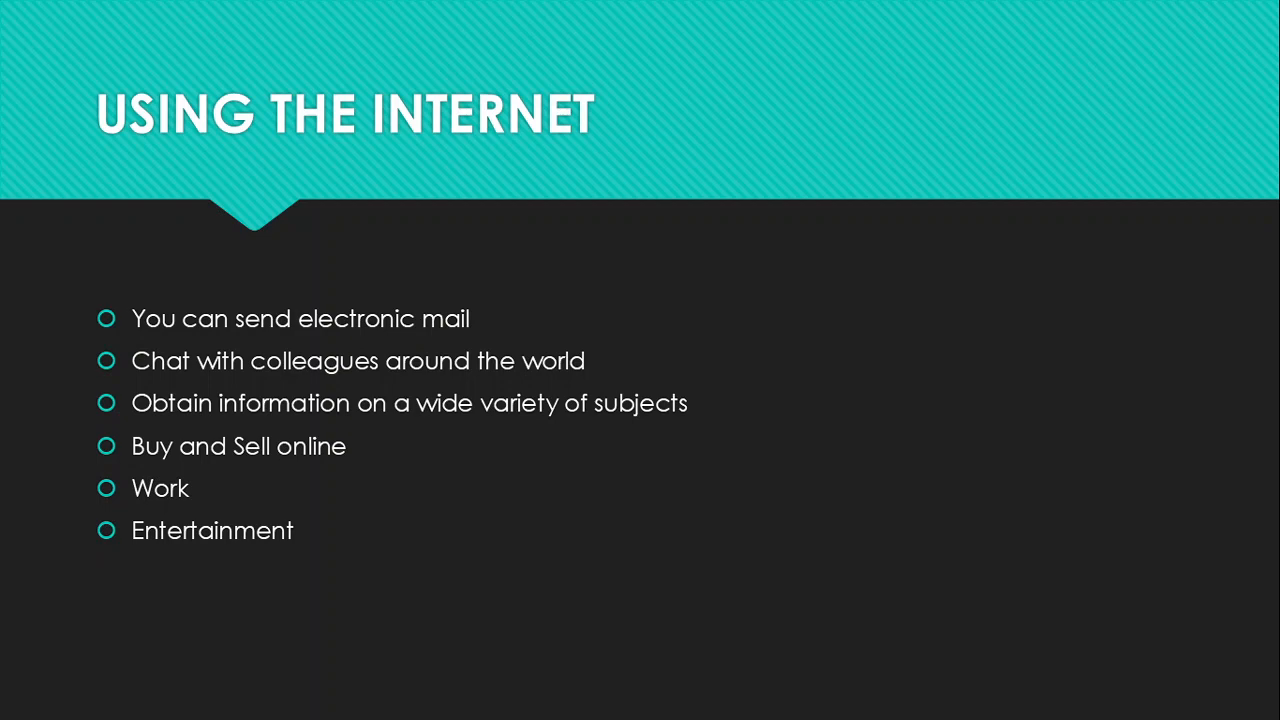
{"action": "mouse_move", "coordinate": [565, 179]}
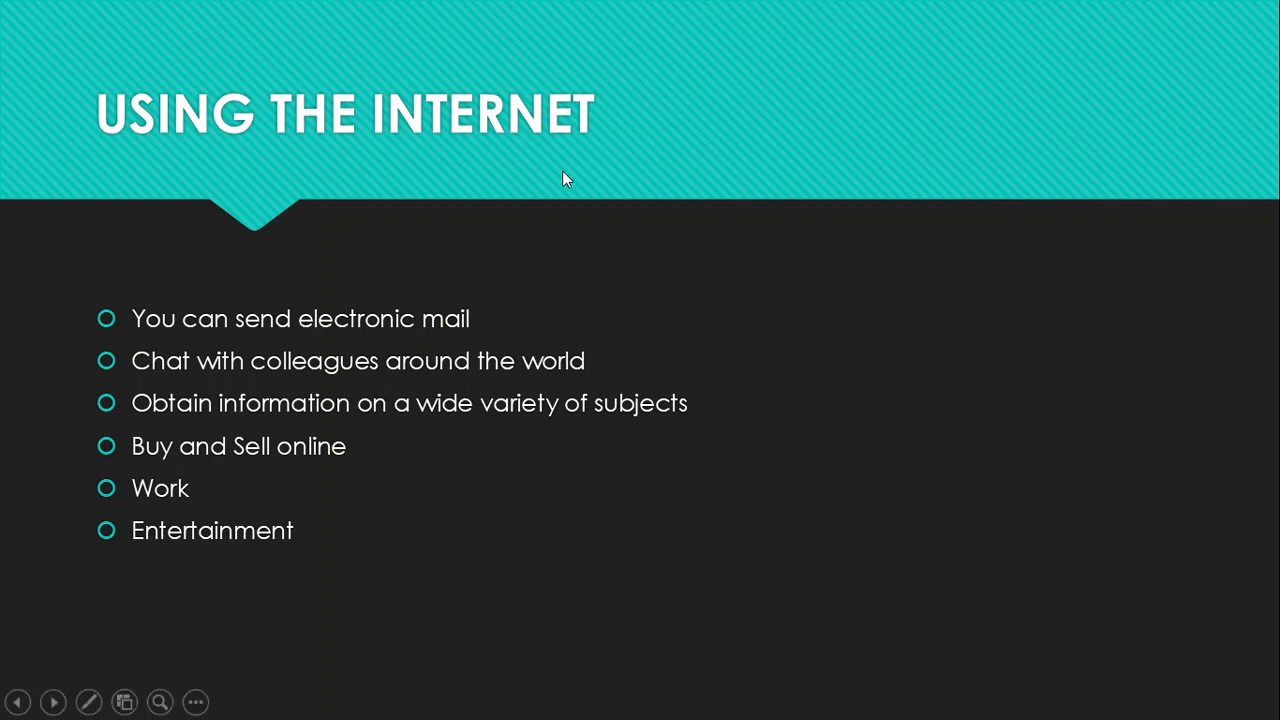
{"action": "mouse_move", "coordinate": [415, 320]}
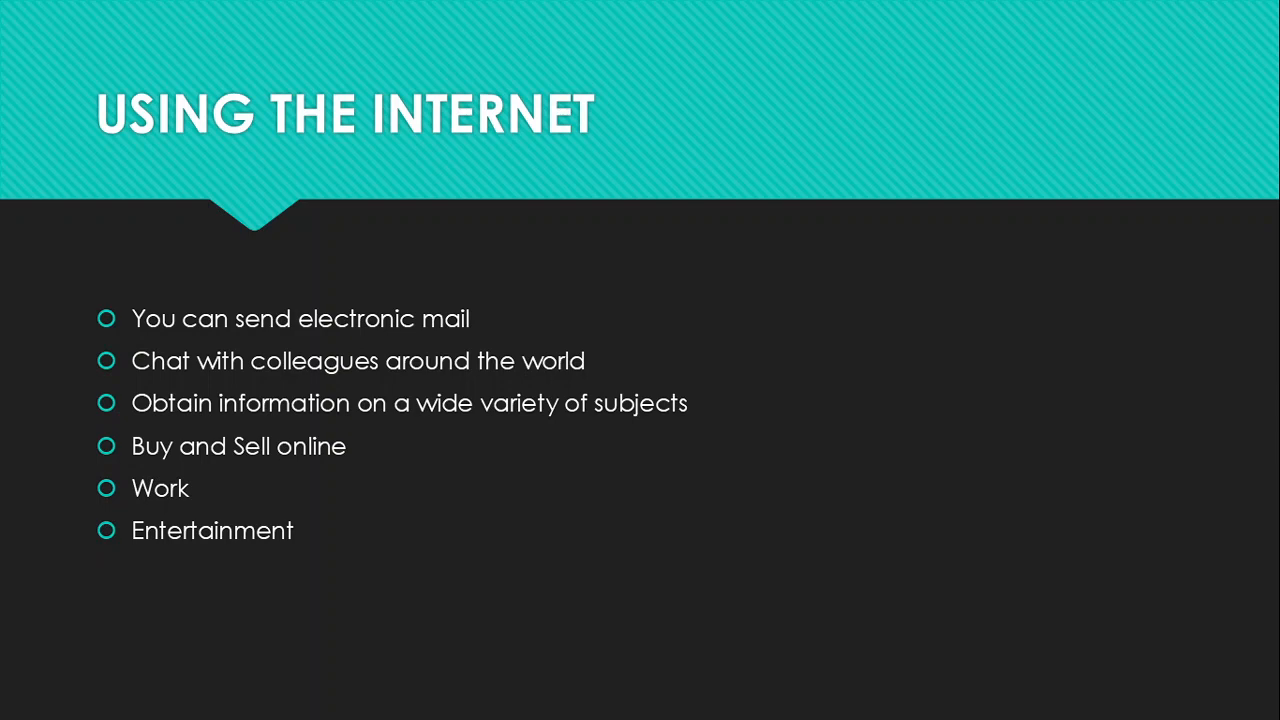
{"action": "mouse_move", "coordinate": [155, 340]}
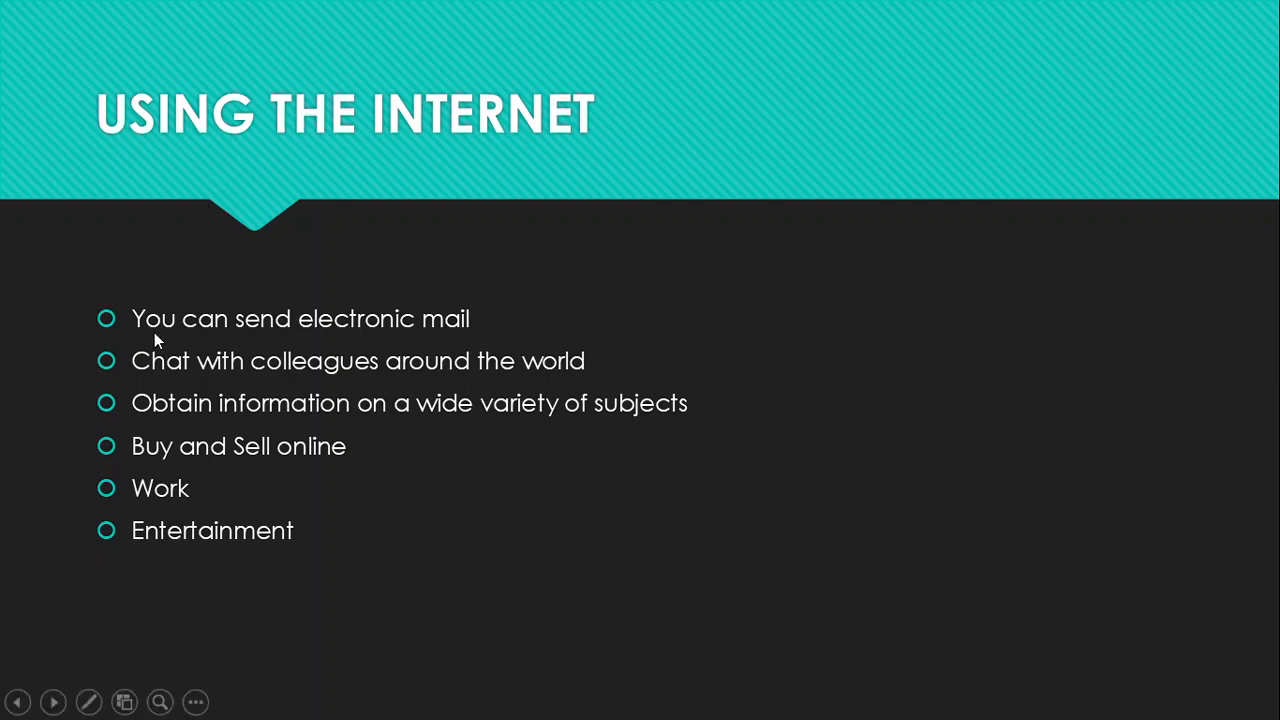
{"action": "mouse_move", "coordinate": [178, 375]}
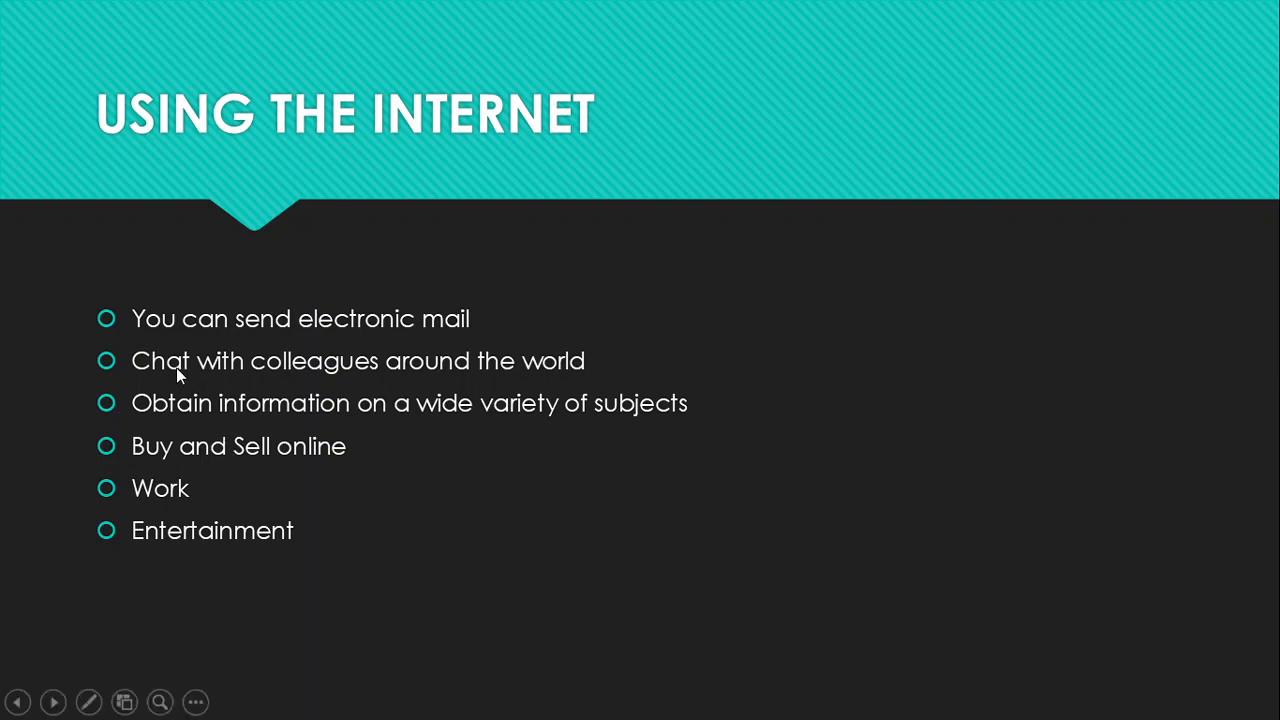
{"action": "mouse_move", "coordinate": [565, 360]}
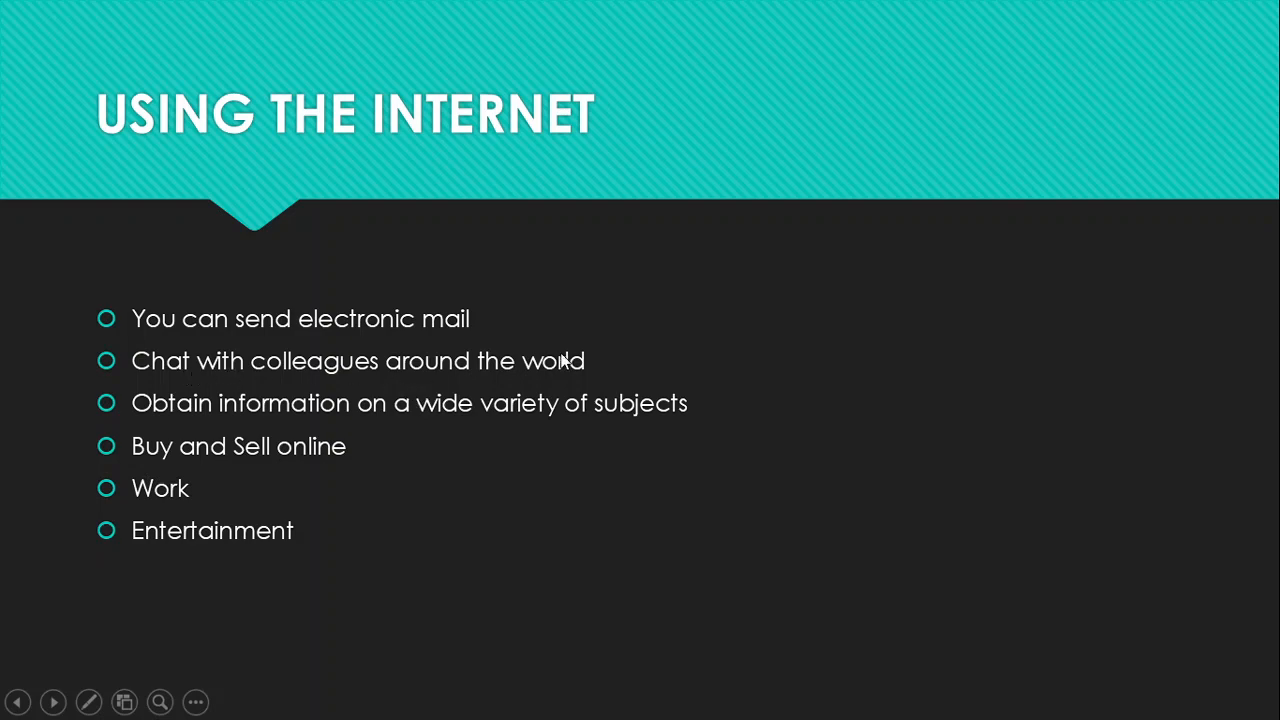
{"action": "mouse_move", "coordinate": [598, 374]}
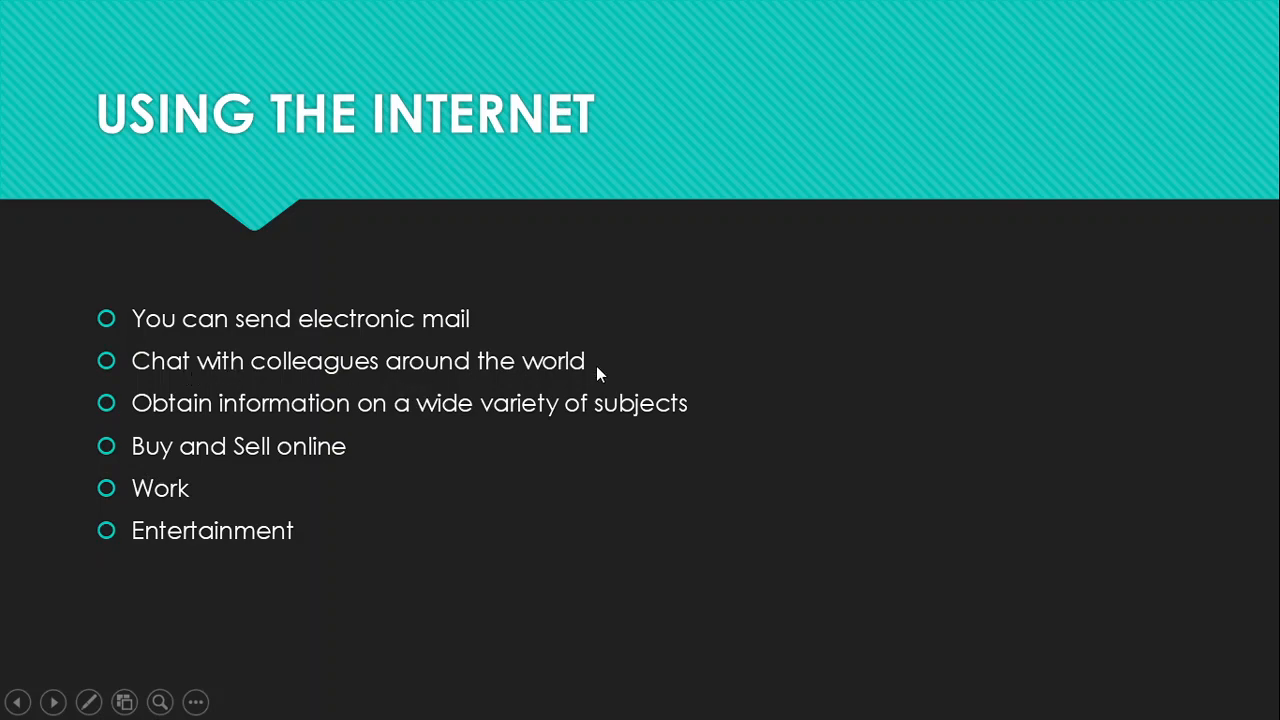
{"action": "mouse_move", "coordinate": [423, 371]}
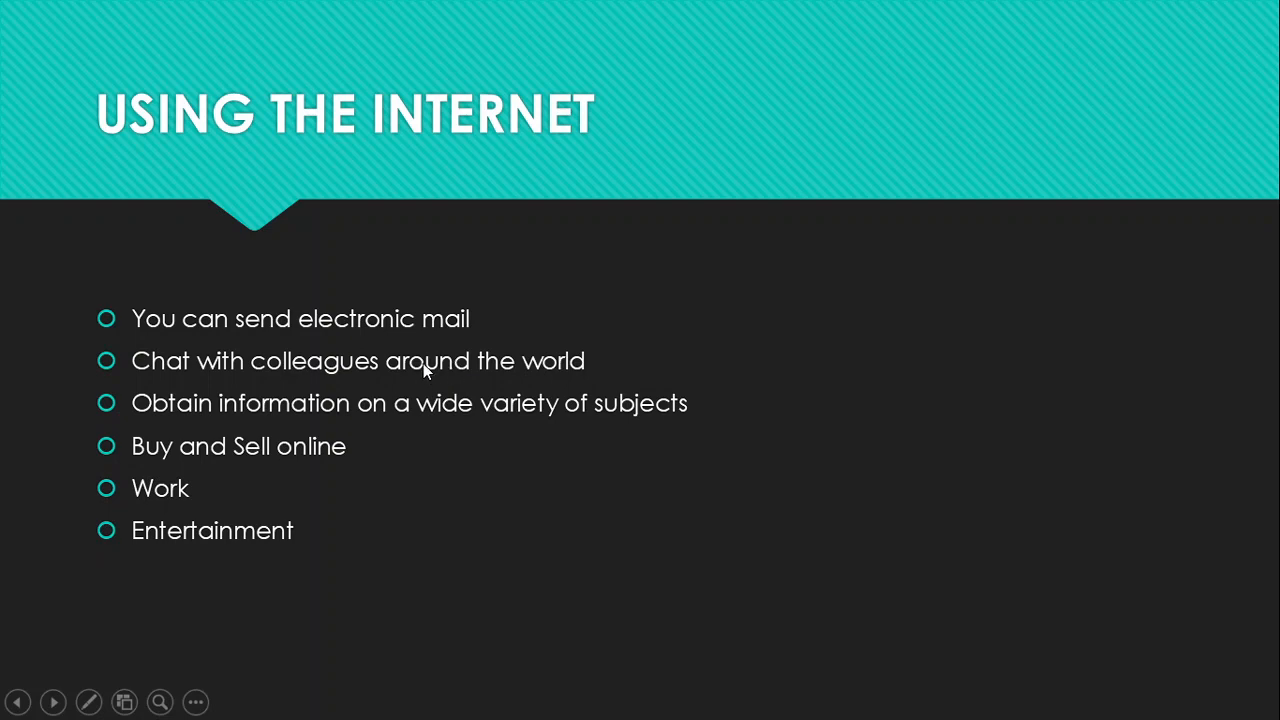
{"action": "mouse_move", "coordinate": [442, 373]}
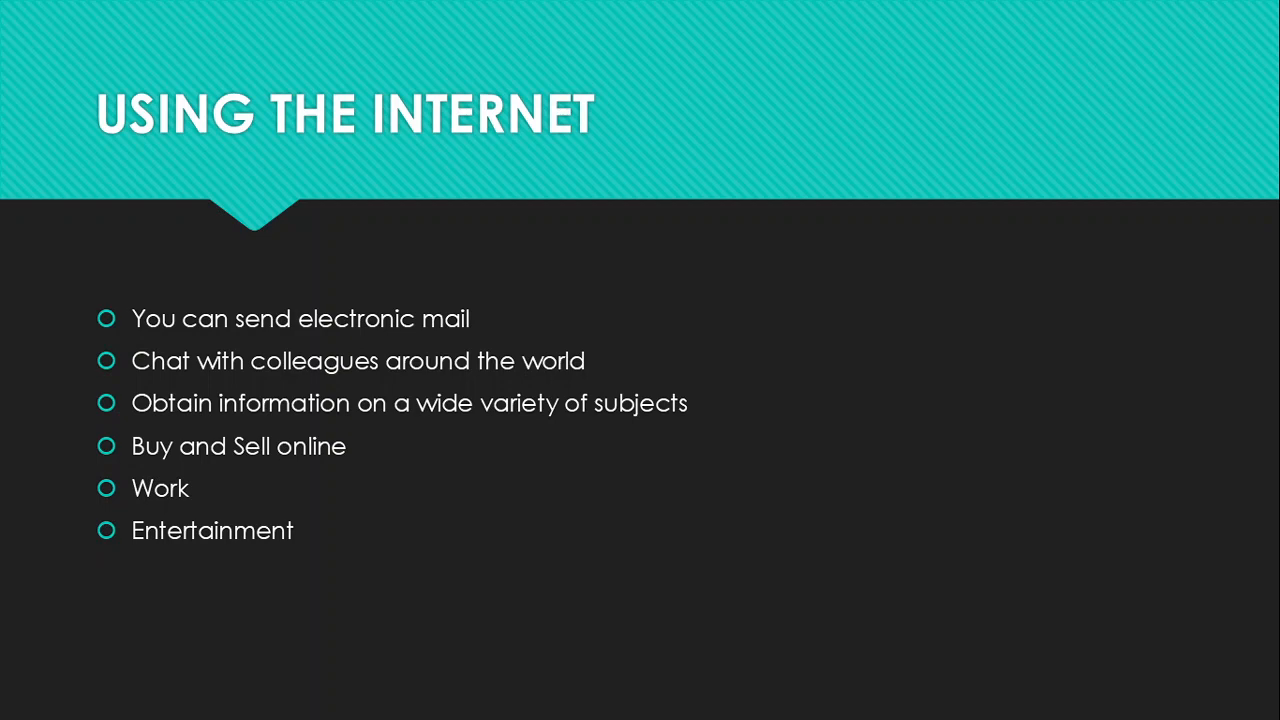
{"action": "mouse_move", "coordinate": [198, 393]}
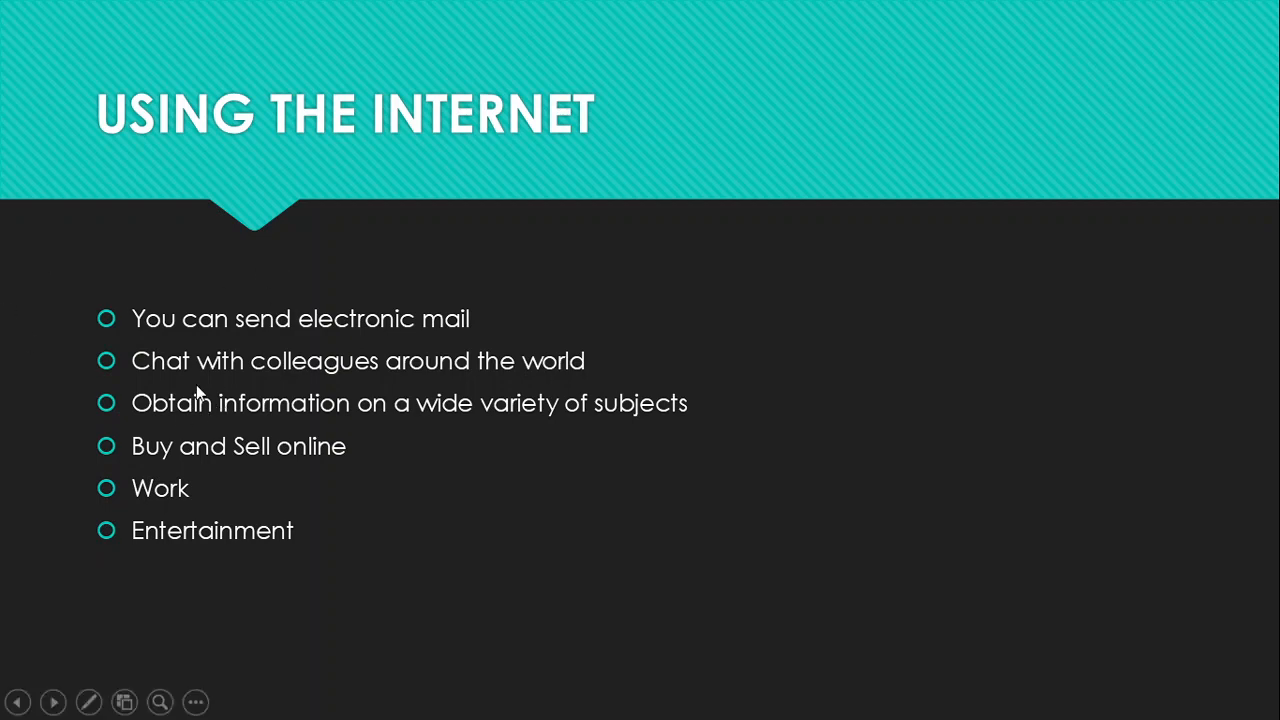
{"action": "mouse_move", "coordinate": [183, 418]}
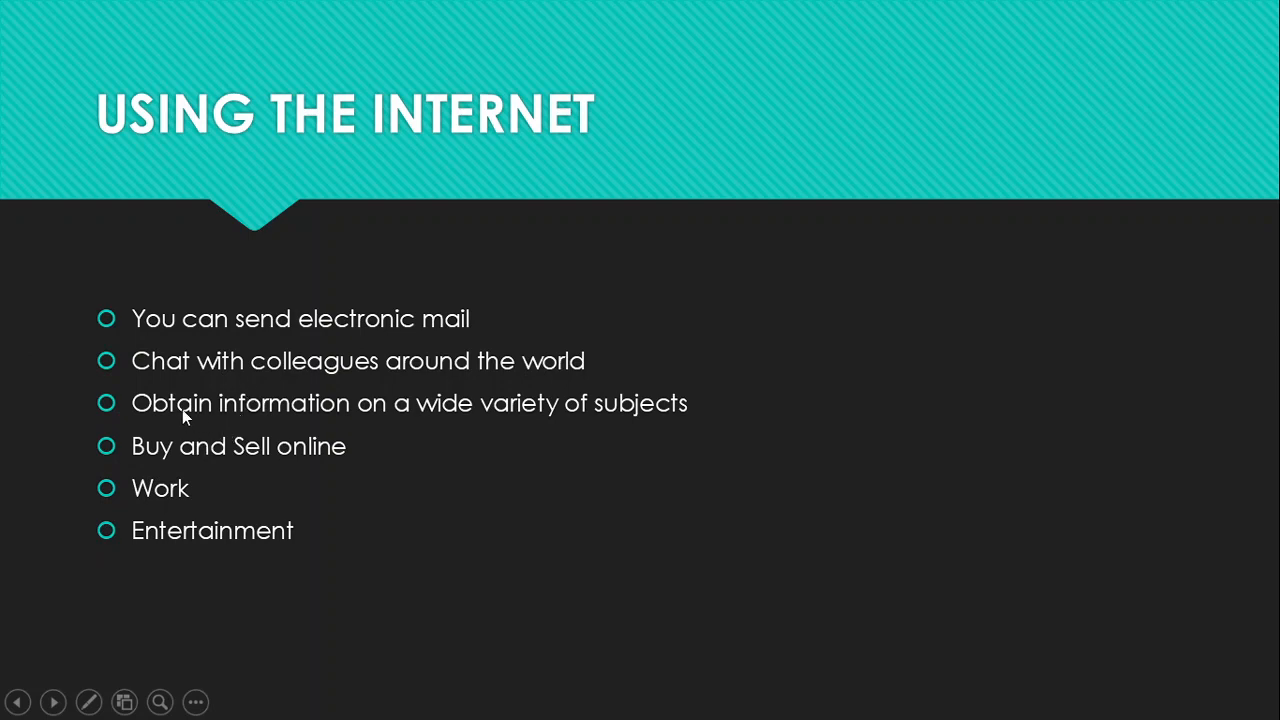
{"action": "mouse_move", "coordinate": [238, 420]}
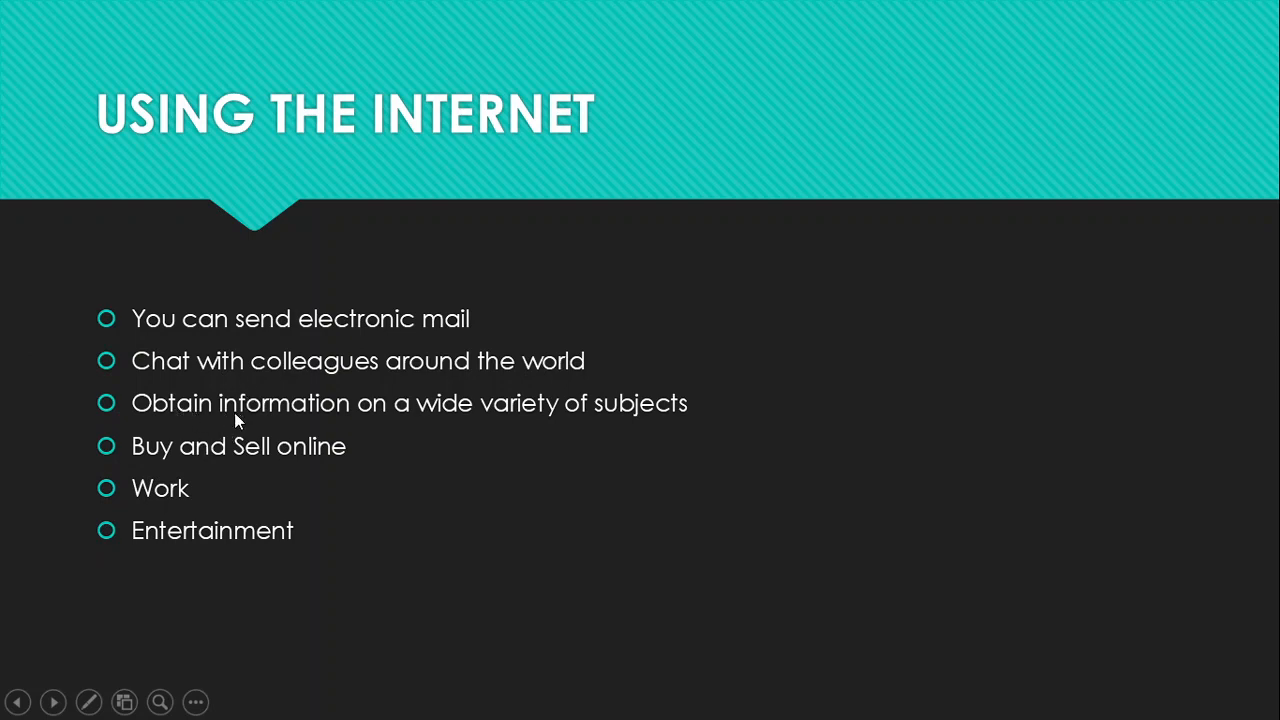
{"action": "mouse_move", "coordinate": [535, 447]}
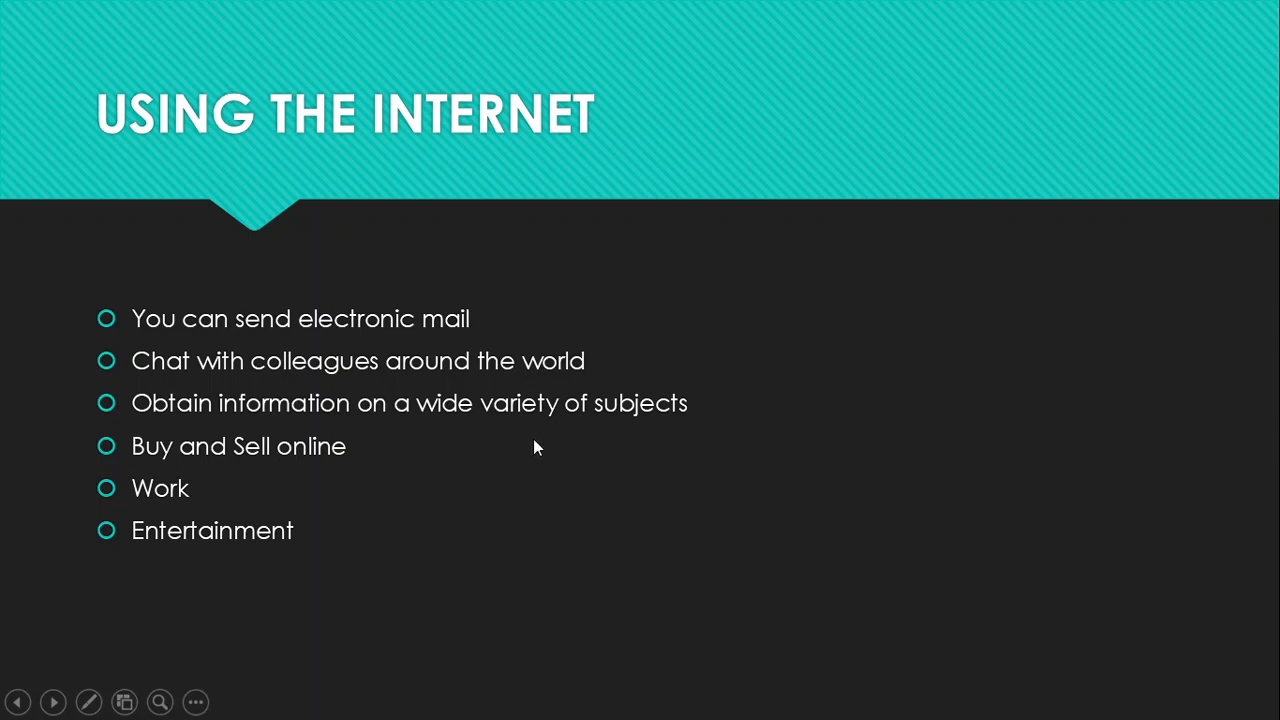
{"action": "mouse_move", "coordinate": [685, 427]}
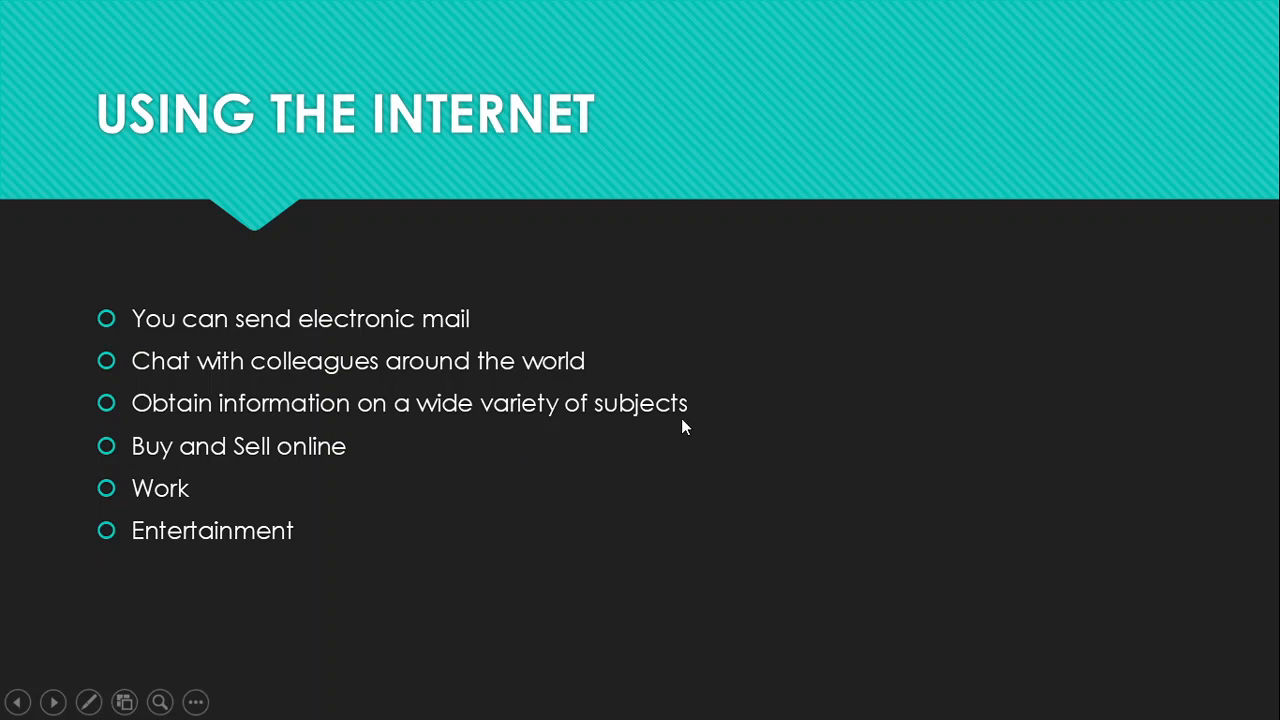
{"action": "mouse_move", "coordinate": [568, 415]}
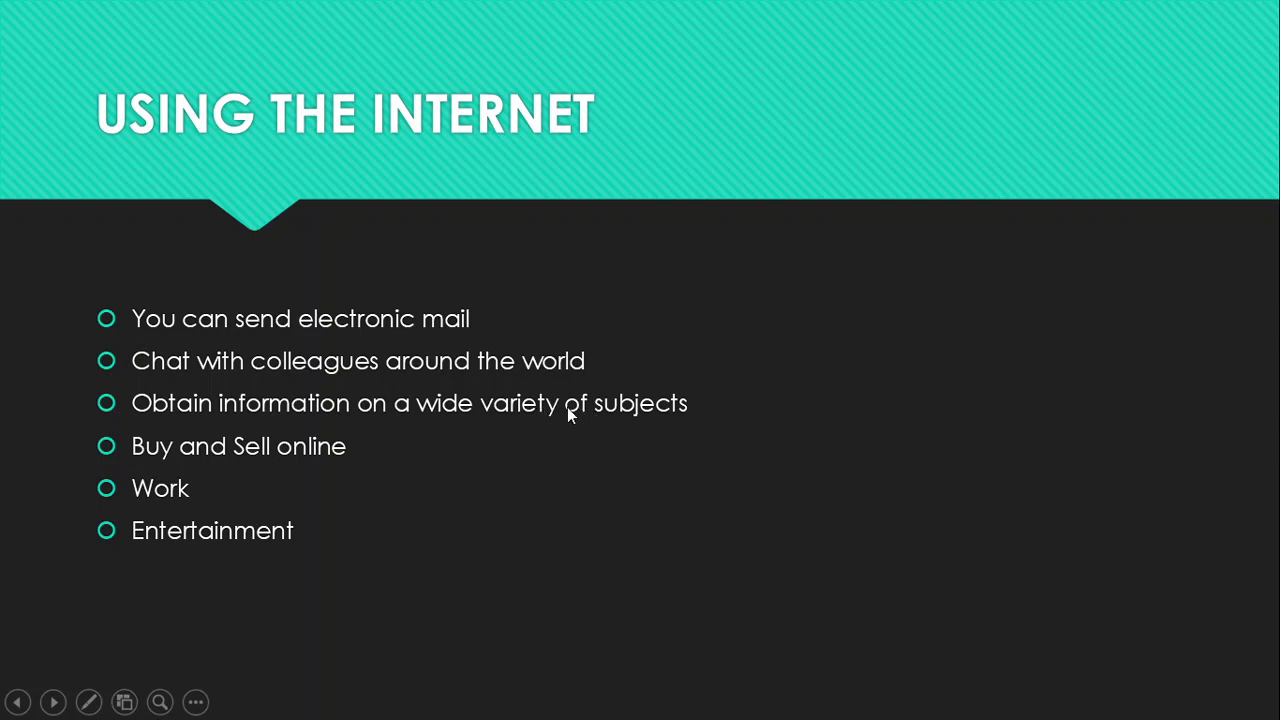
{"action": "mouse_move", "coordinate": [547, 435]}
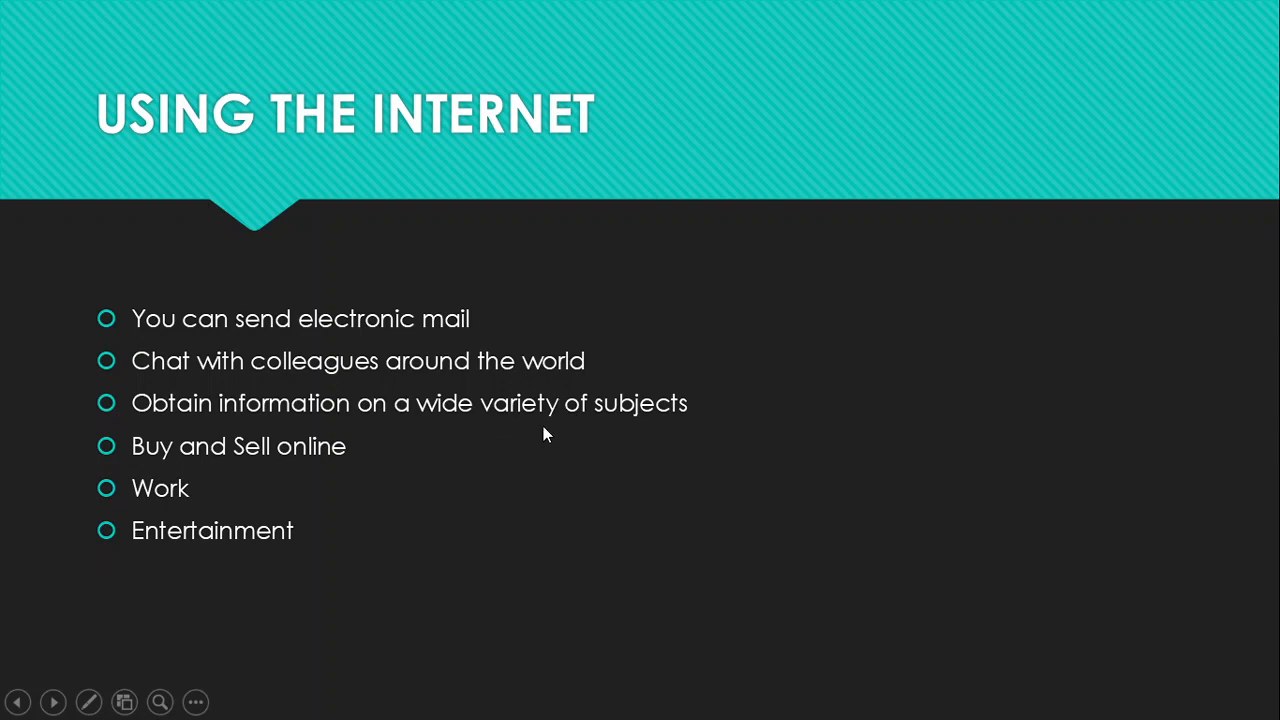
{"action": "mouse_move", "coordinate": [410, 446]}
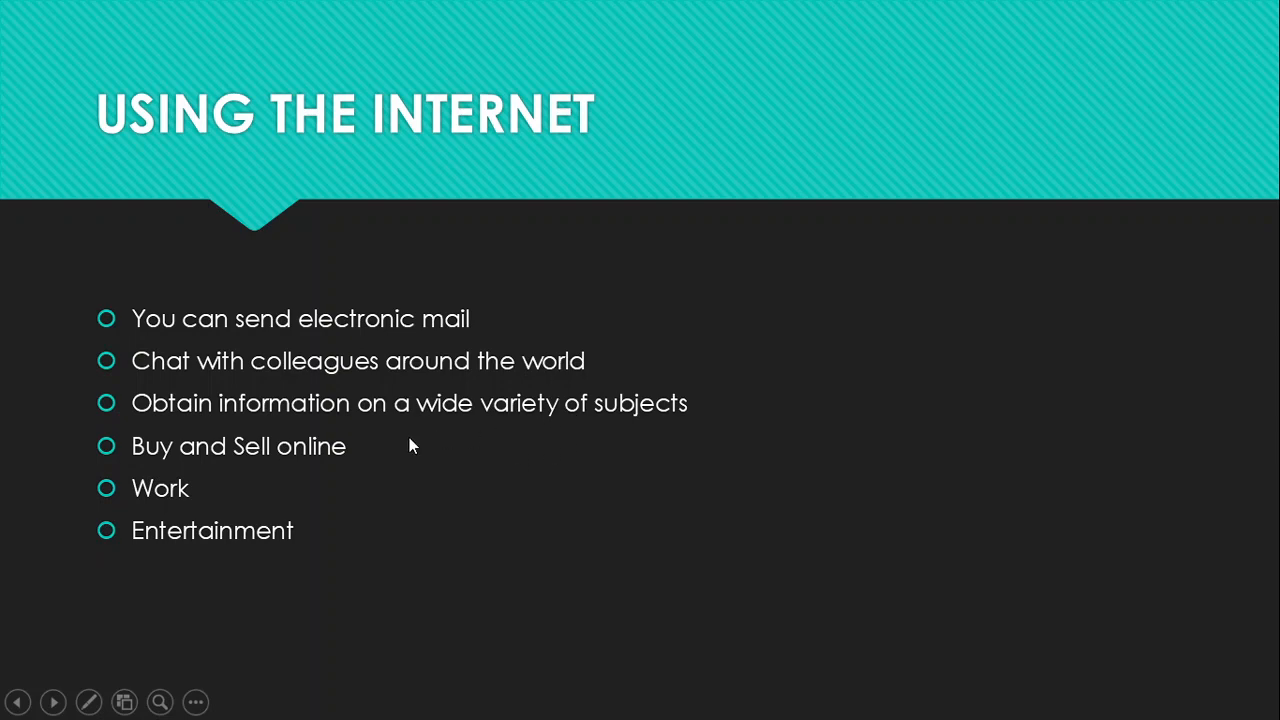
{"action": "mouse_move", "coordinate": [270, 424]}
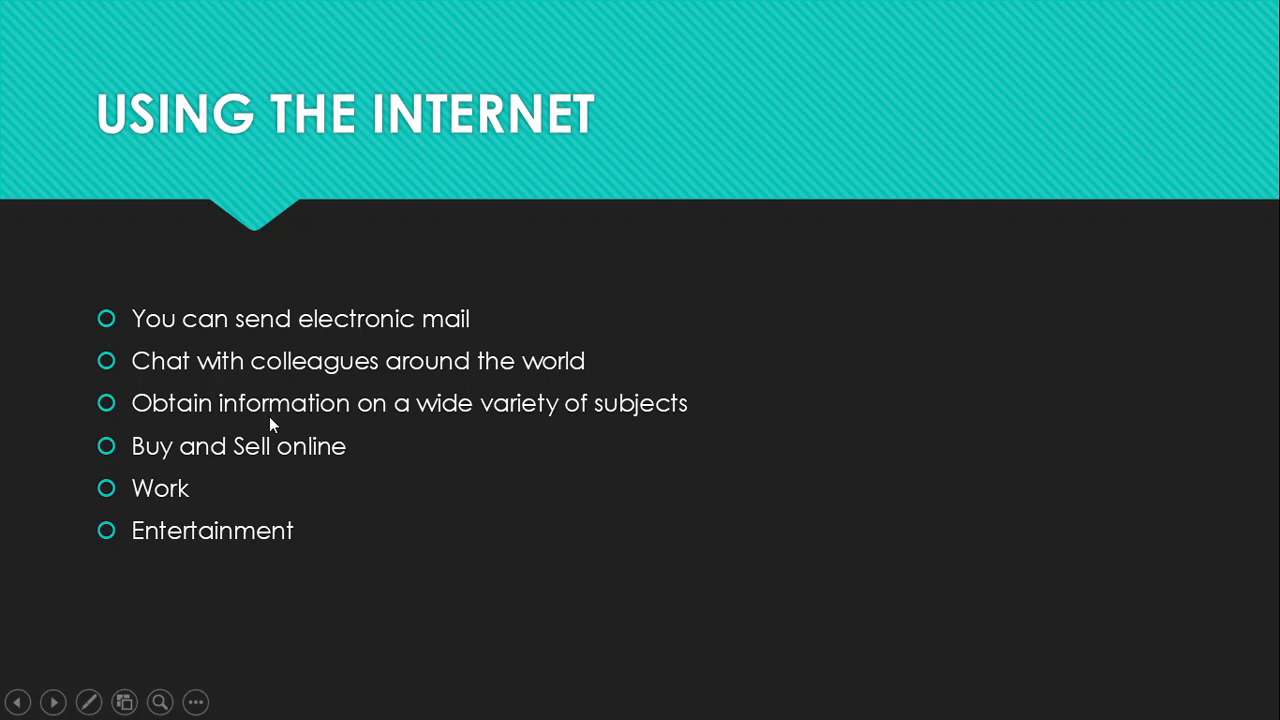
{"action": "mouse_move", "coordinate": [415, 433]}
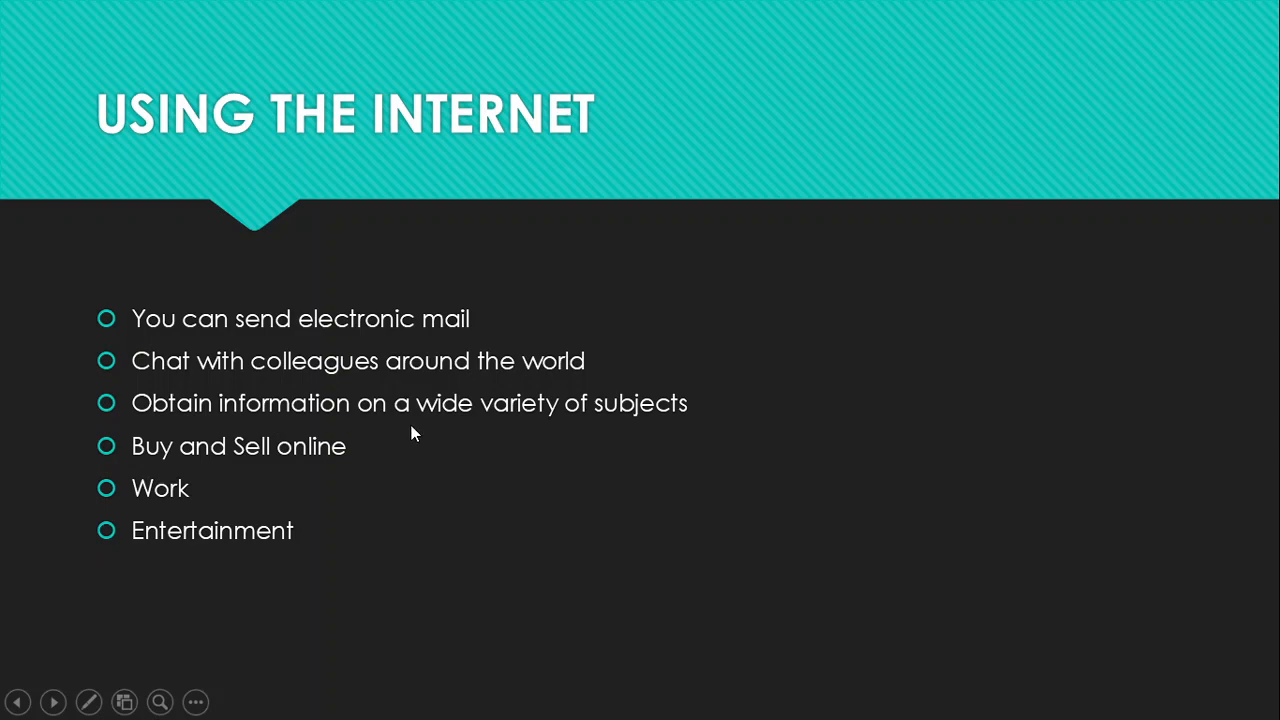
{"action": "mouse_move", "coordinate": [415, 432]}
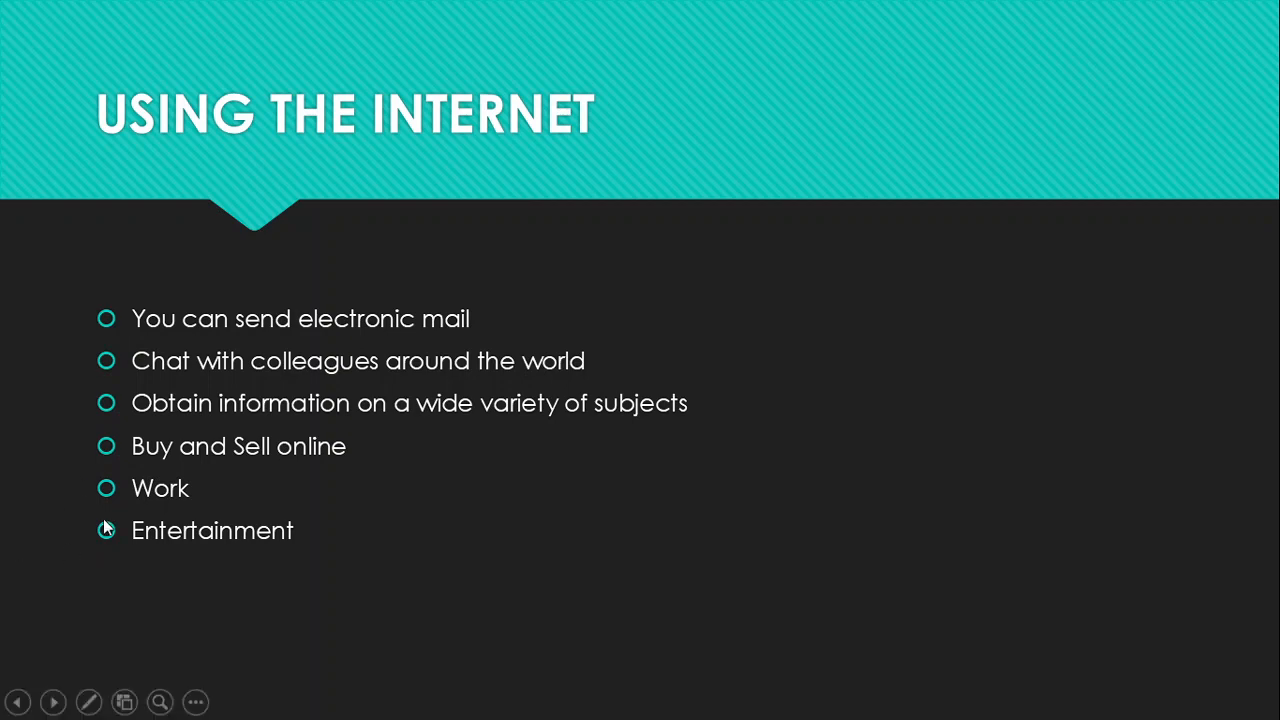
{"action": "mouse_move", "coordinate": [208, 413]}
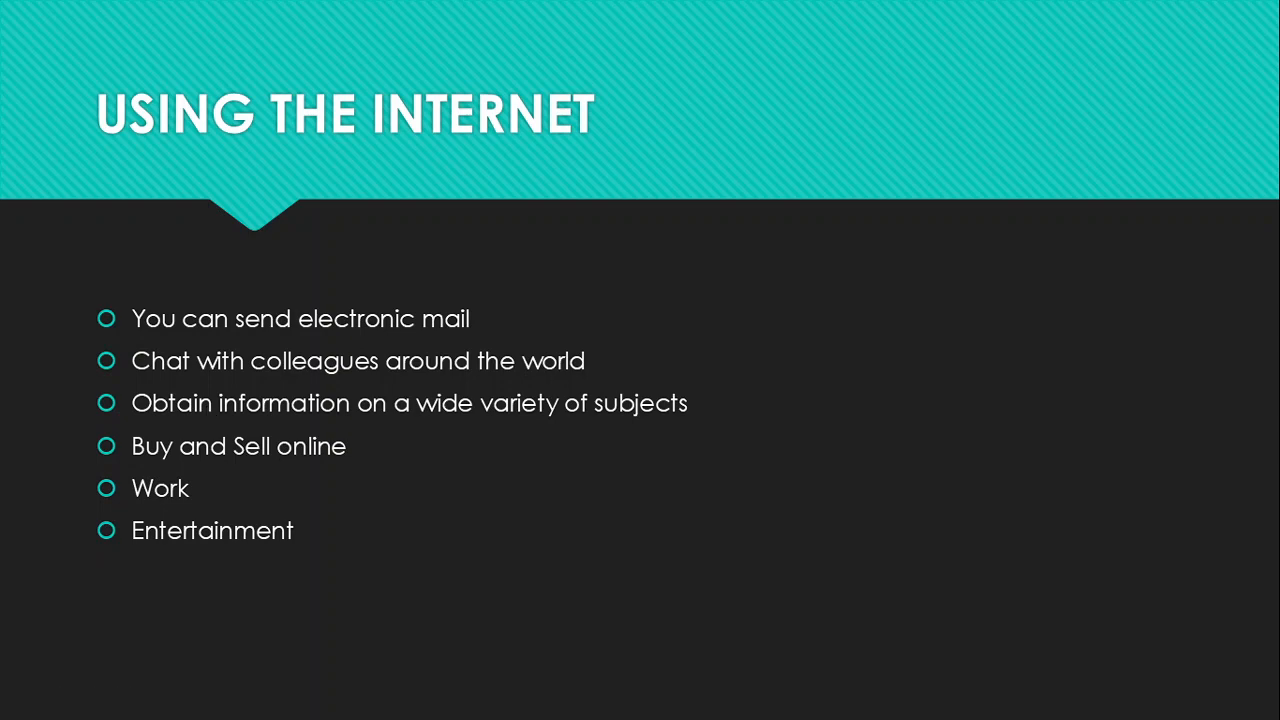
{"action": "mouse_move", "coordinate": [325, 414]}
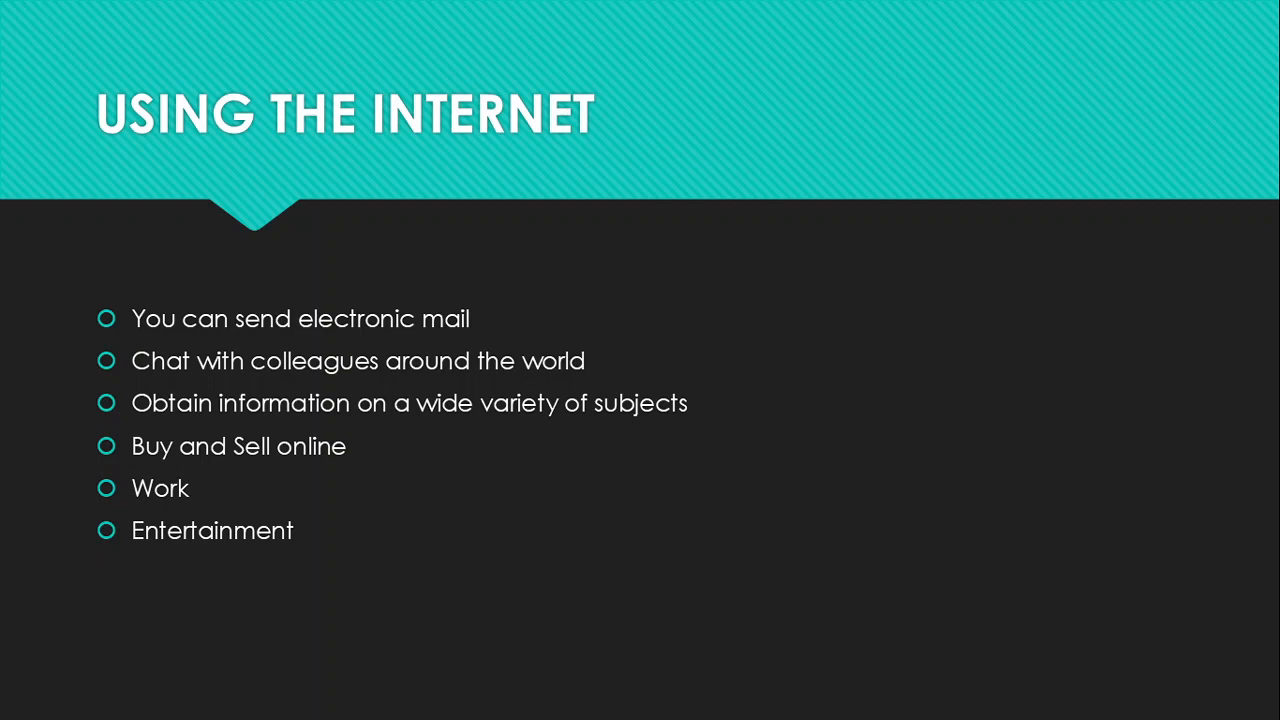
{"action": "mouse_move", "coordinate": [378, 359]}
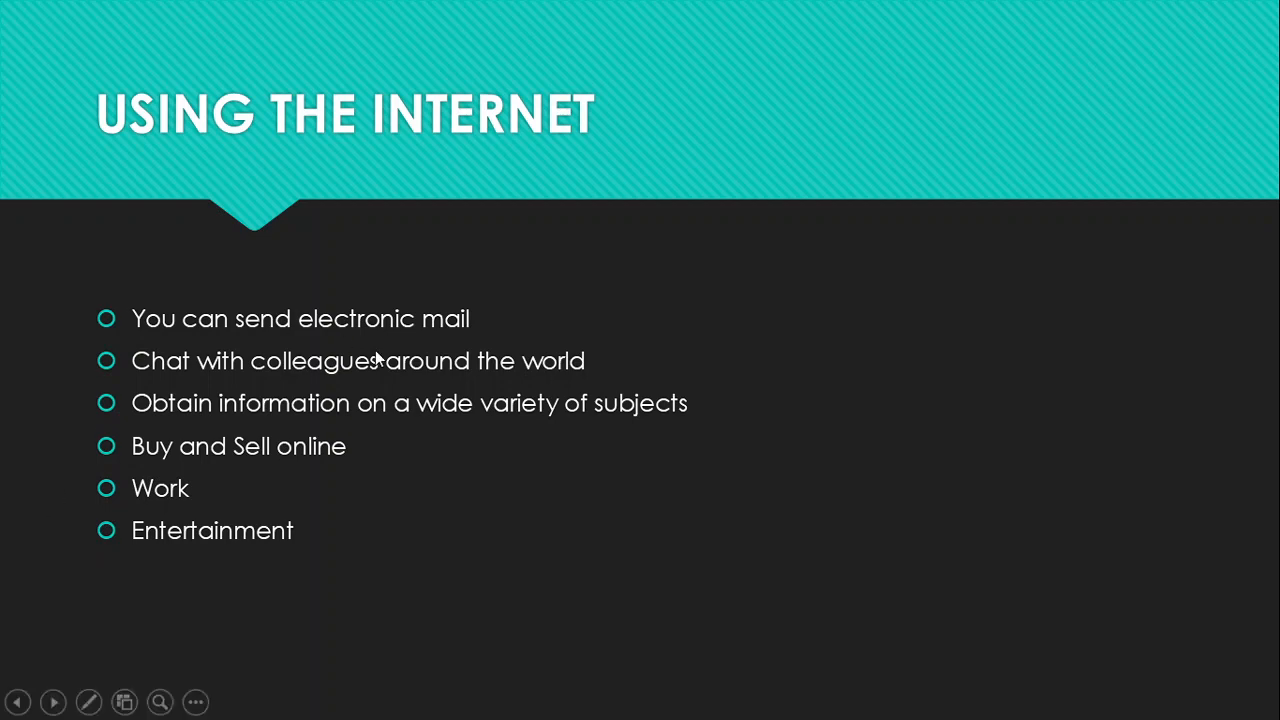
{"action": "mouse_move", "coordinate": [222, 473]}
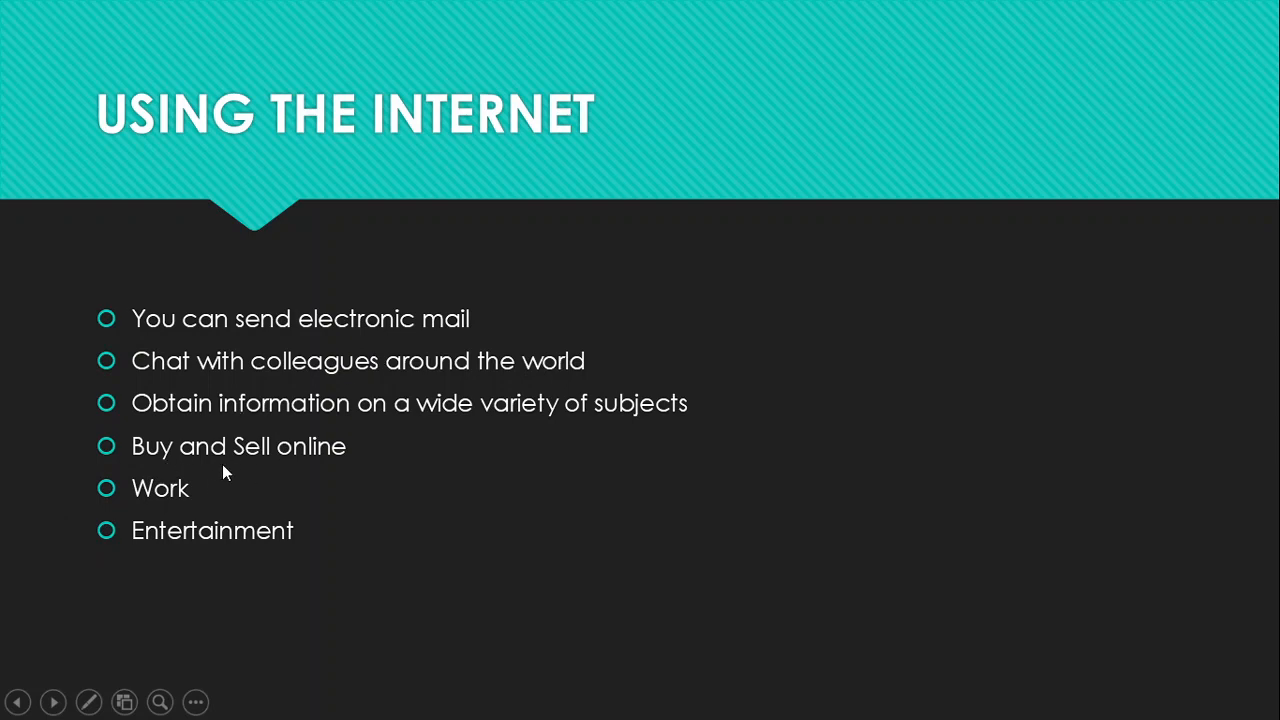
{"action": "mouse_move", "coordinate": [213, 458]}
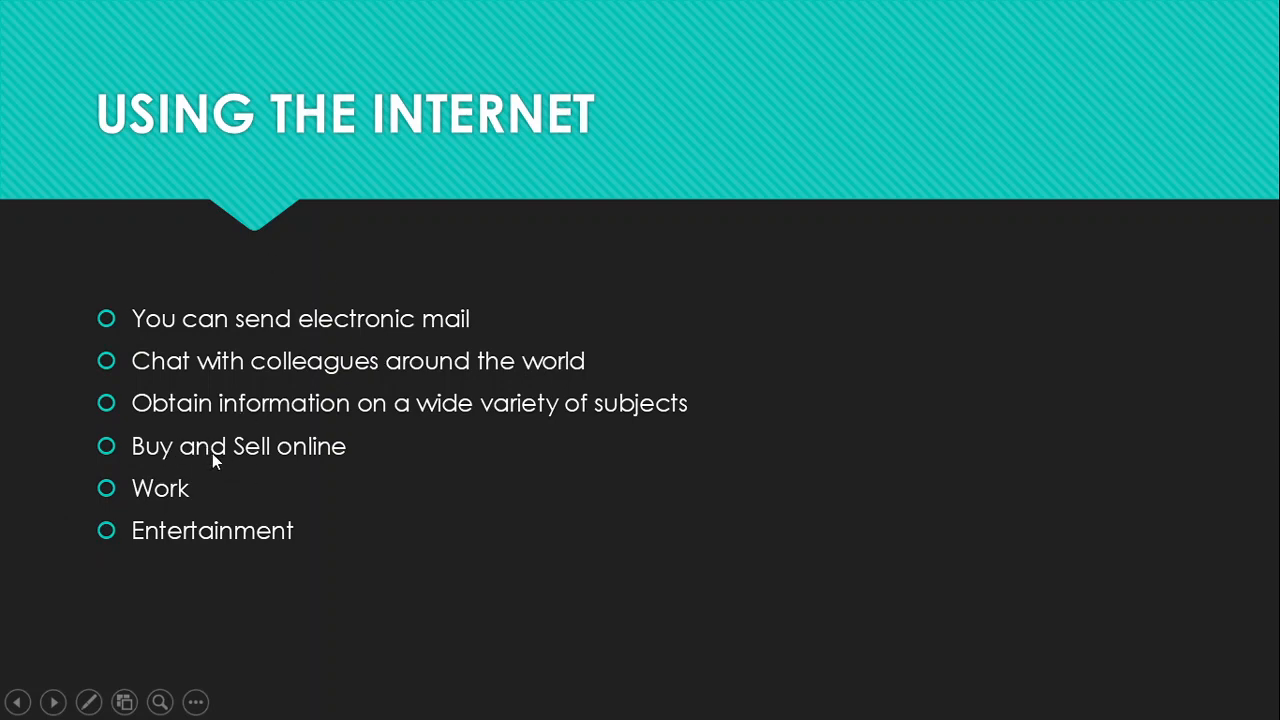
{"action": "mouse_move", "coordinate": [310, 458]}
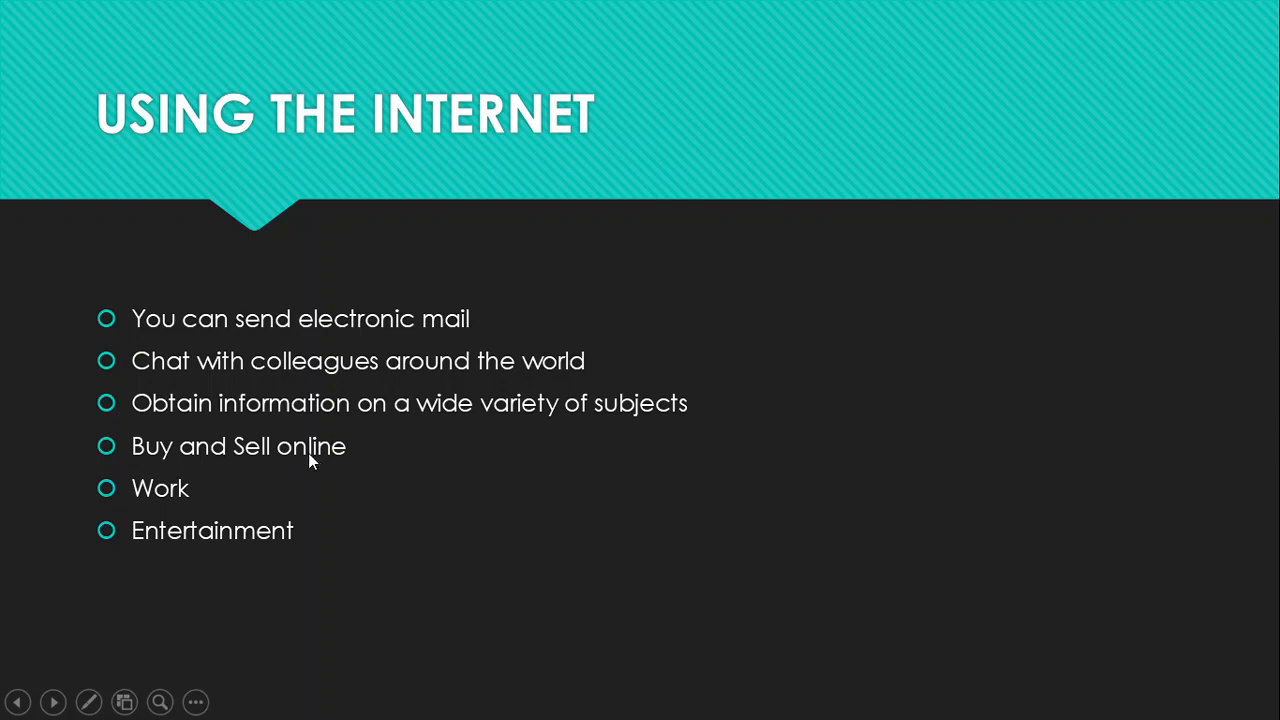
{"action": "mouse_move", "coordinate": [240, 462]}
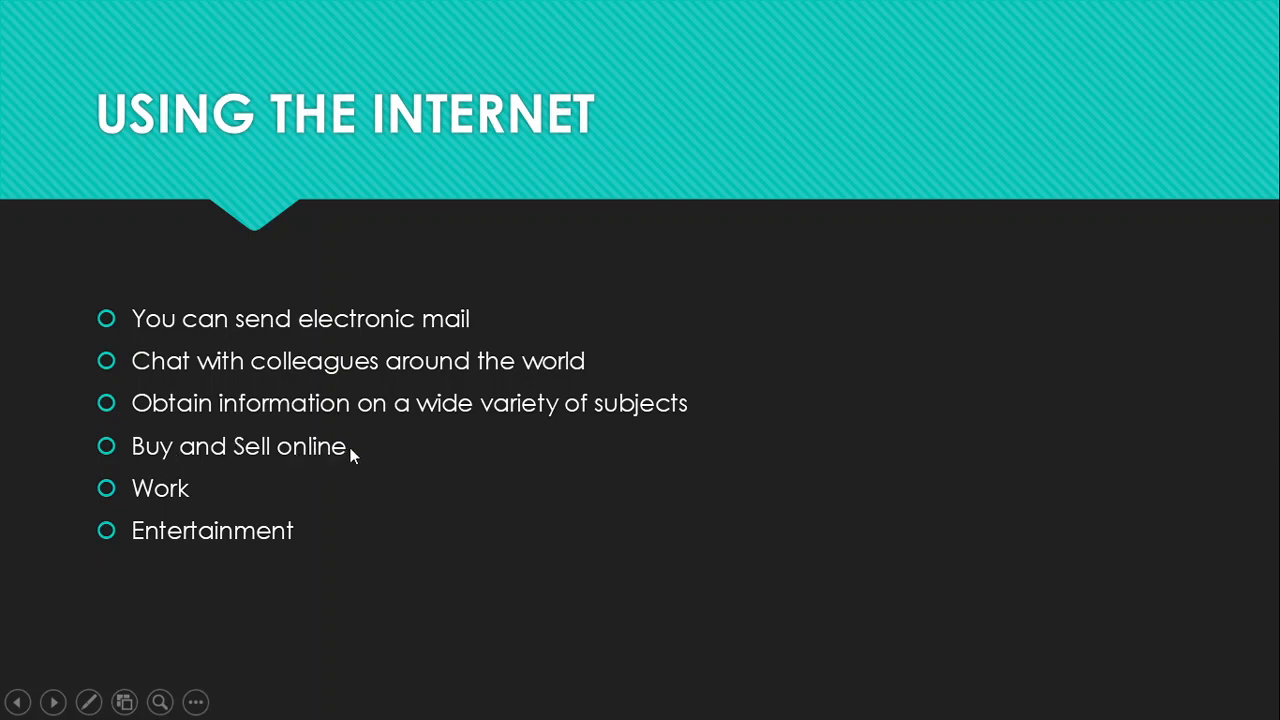
{"action": "mouse_move", "coordinate": [387, 456]}
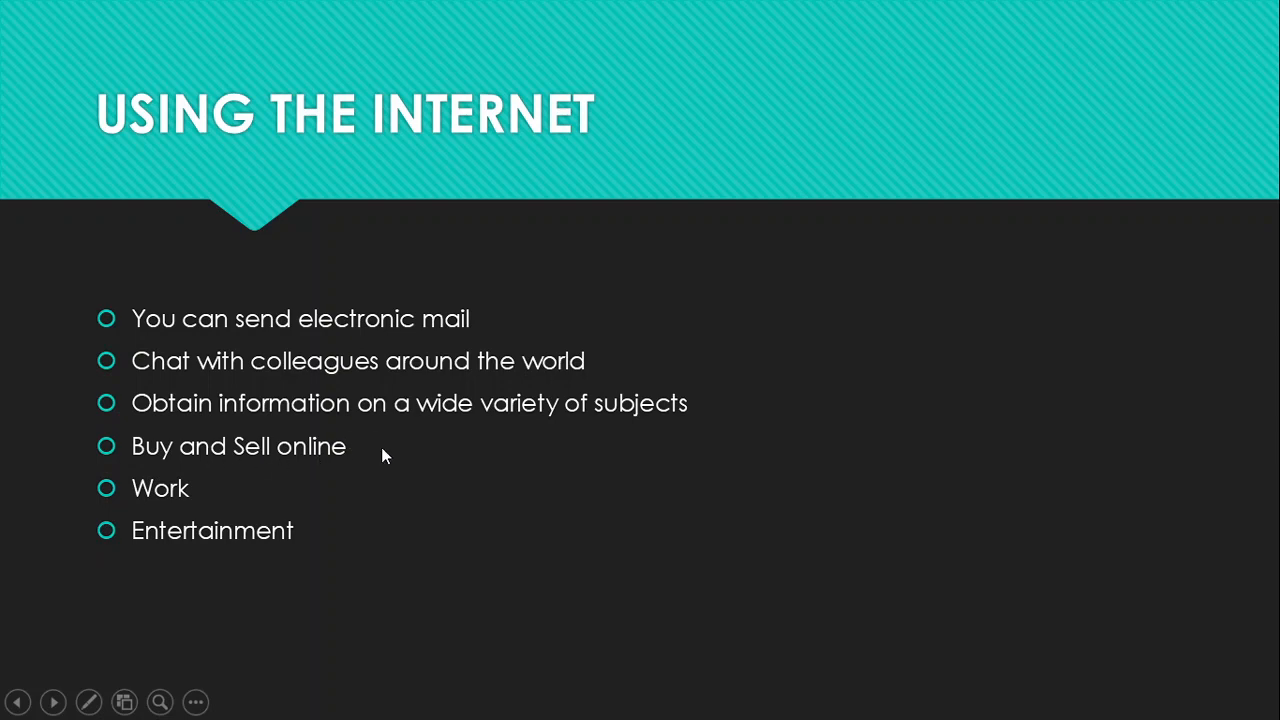
{"action": "mouse_move", "coordinate": [352, 447]}
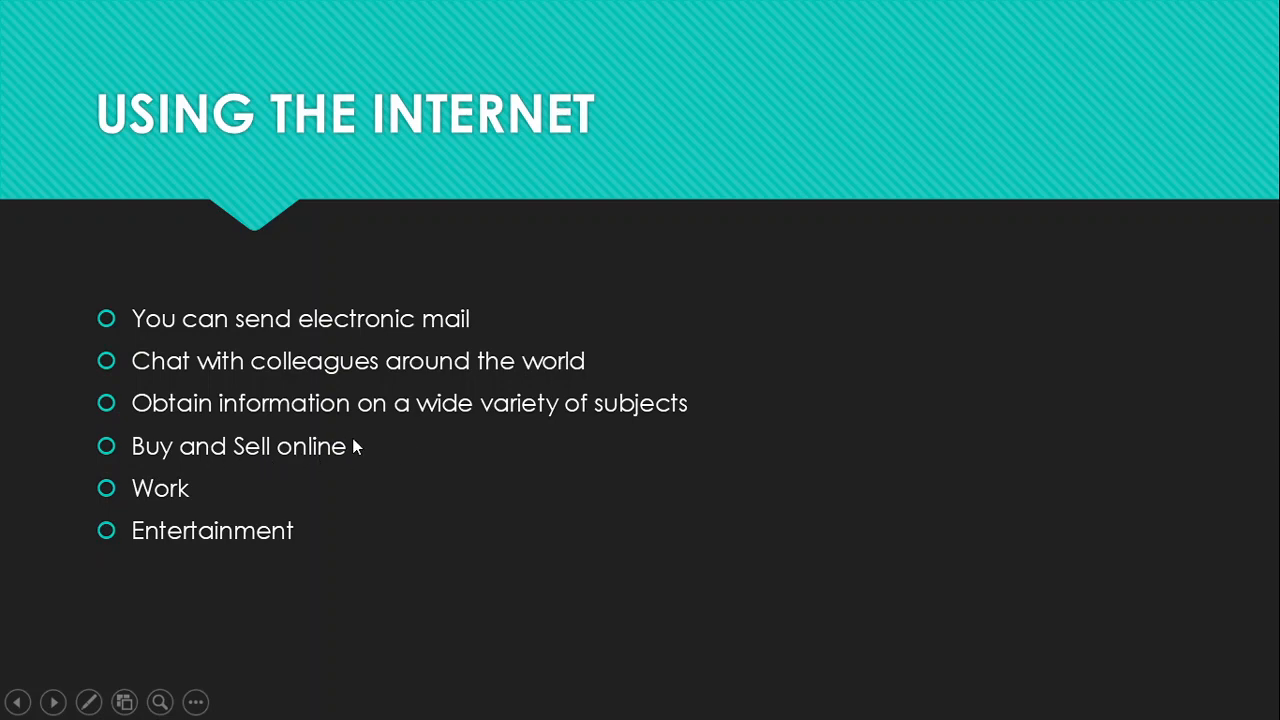
{"action": "mouse_move", "coordinate": [289, 447]}
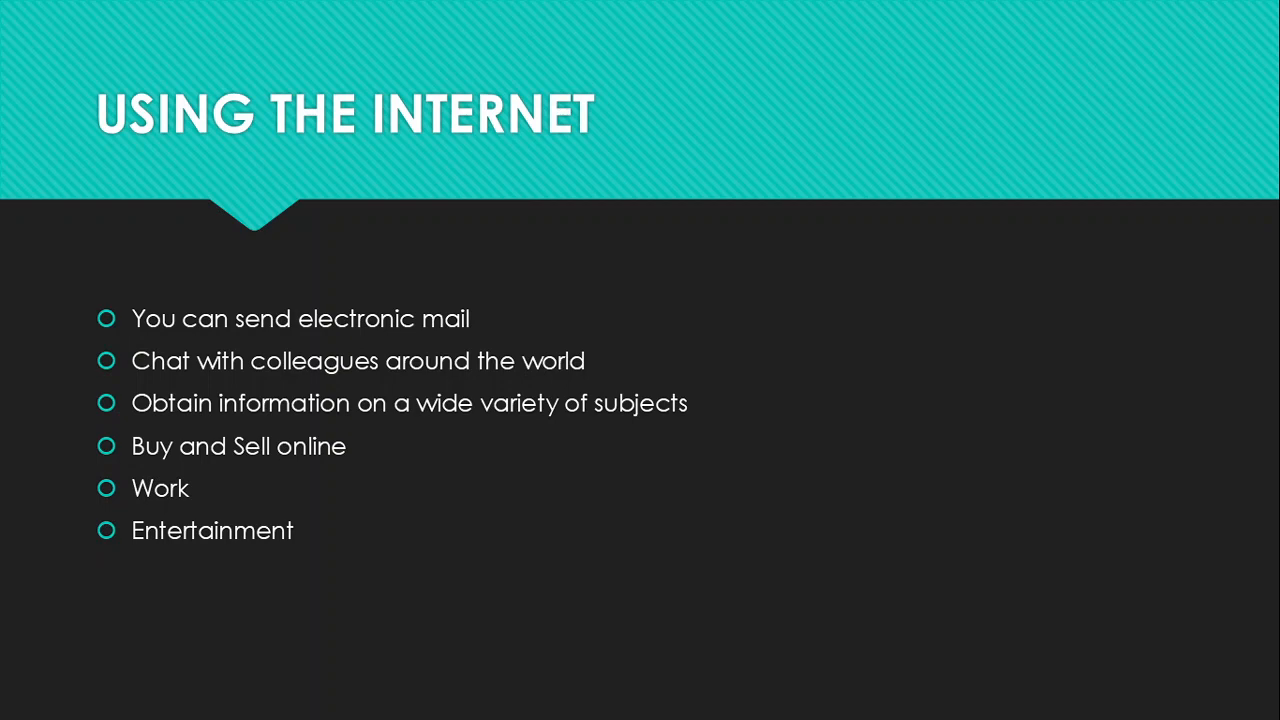
{"action": "mouse_move", "coordinate": [174, 528]}
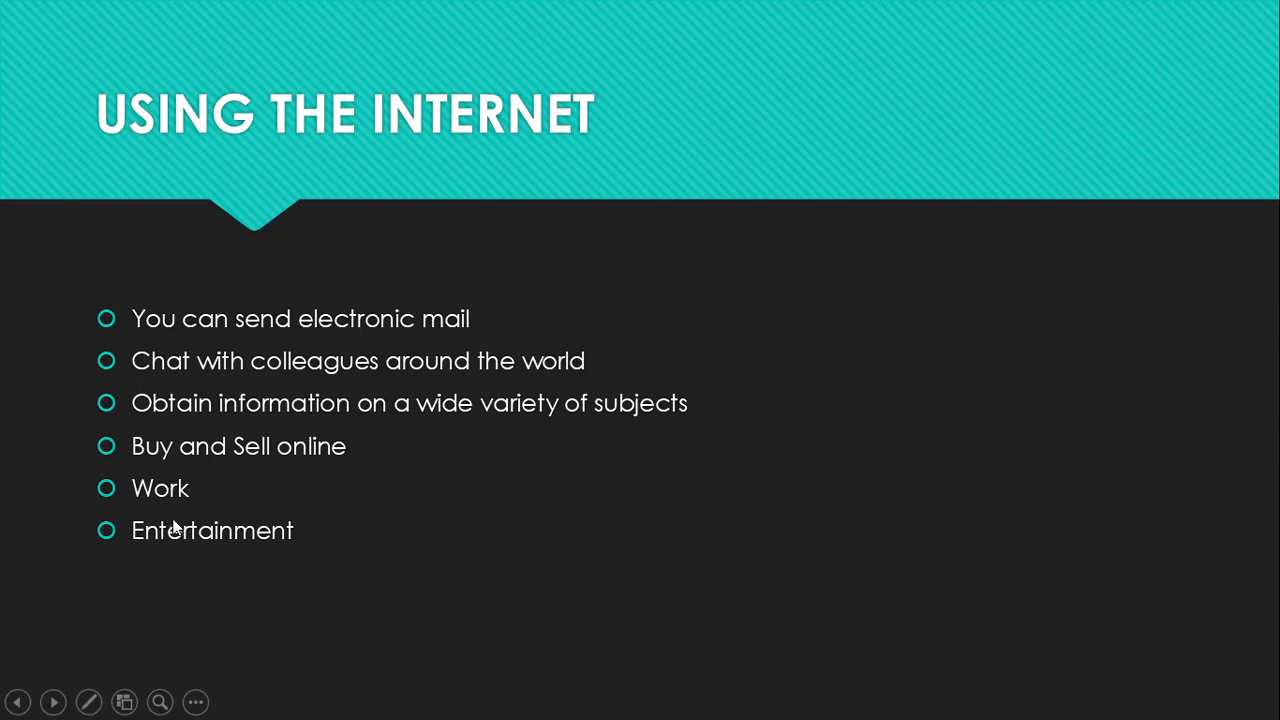
{"action": "mouse_move", "coordinate": [177, 505]}
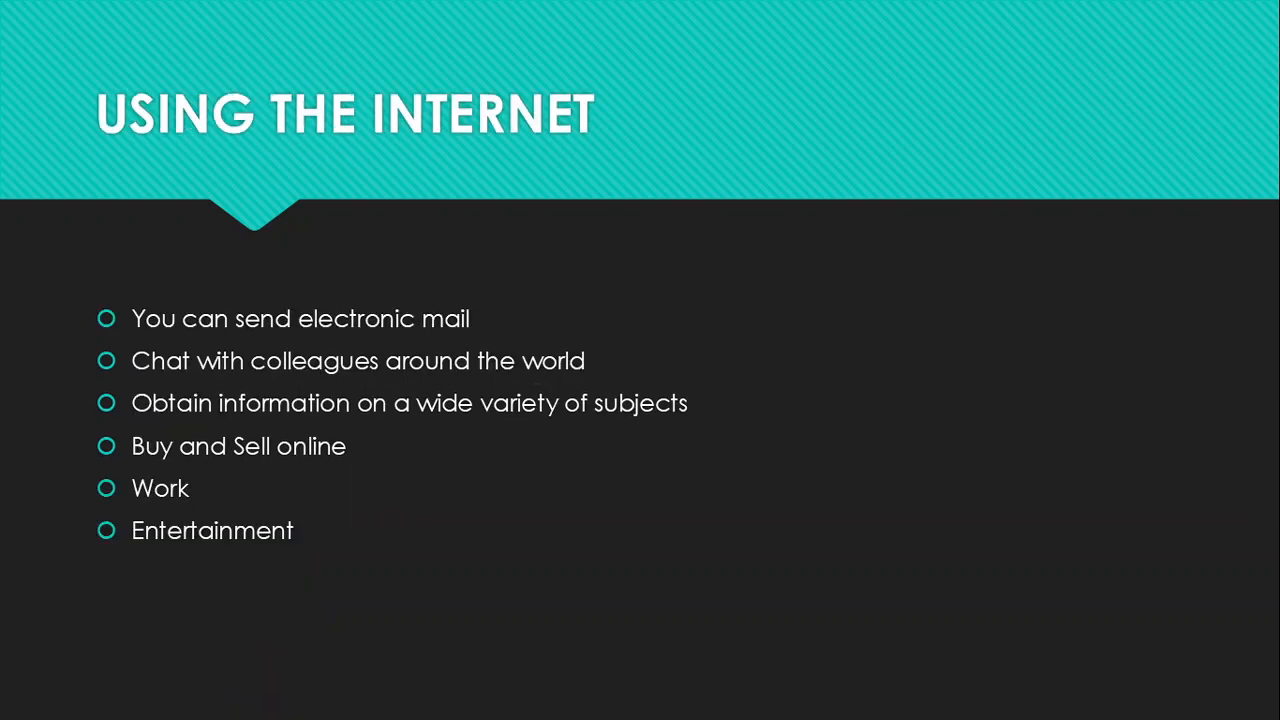
- End the slide show with Esc, returning to Normal view on the 'Disadvantages' slide
{"action": "key", "text": "Escape"}
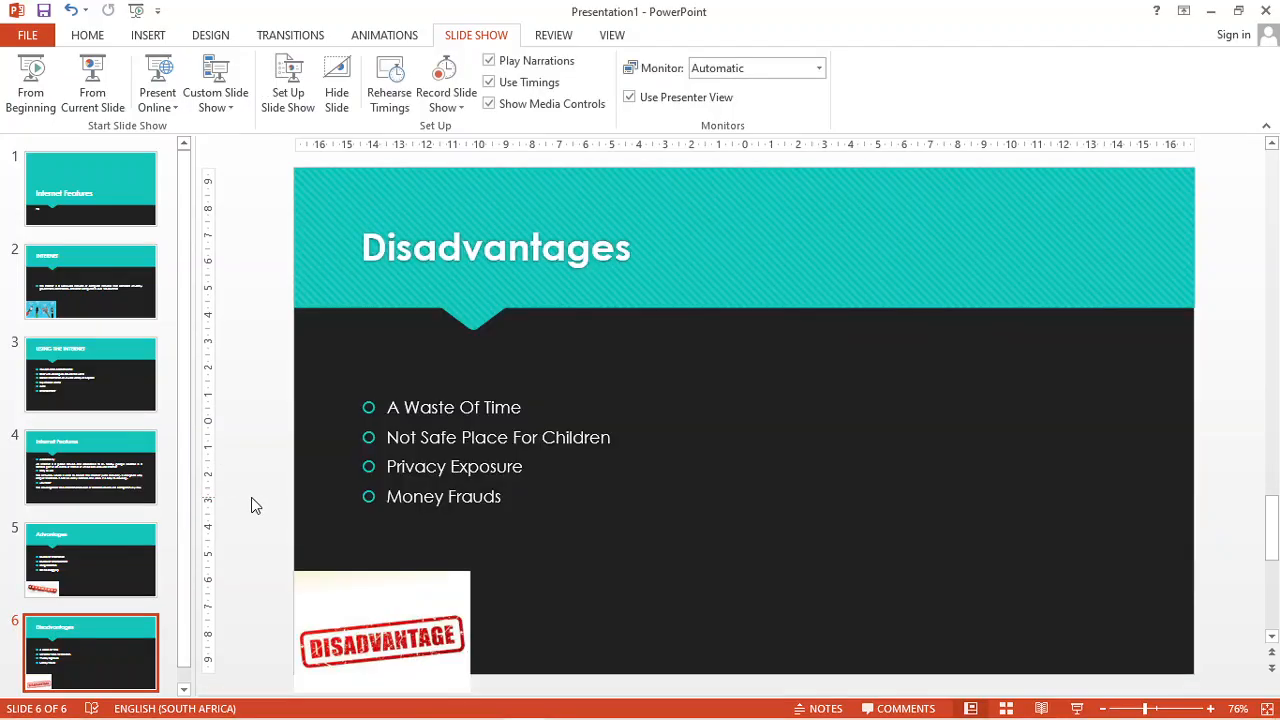